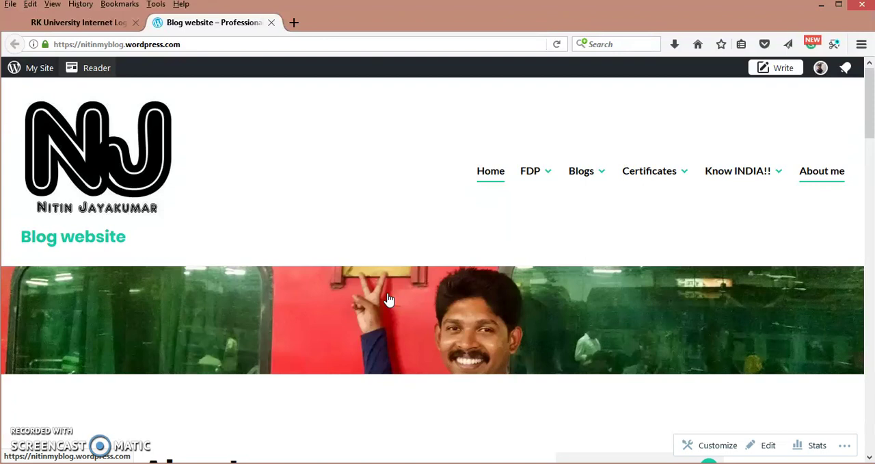
mouse_move(549, 219)
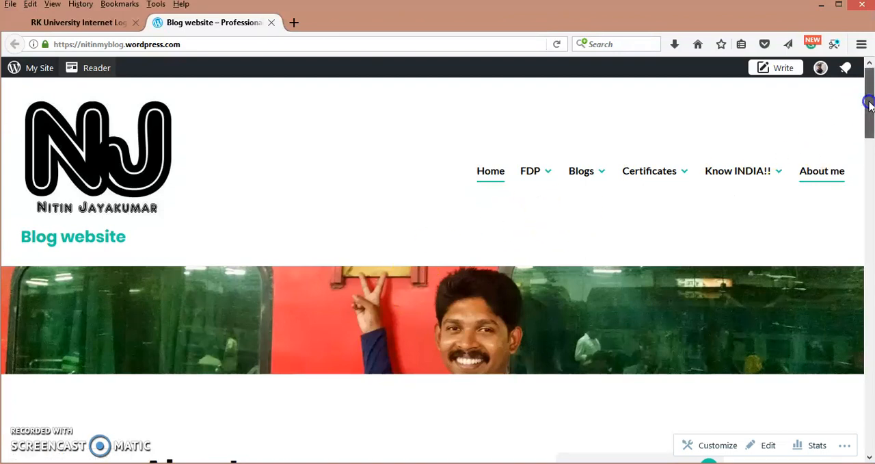
Step: Expand the FDP entry in the site sidebar and reach the WP Admin dashboard
scroll(down, 3)
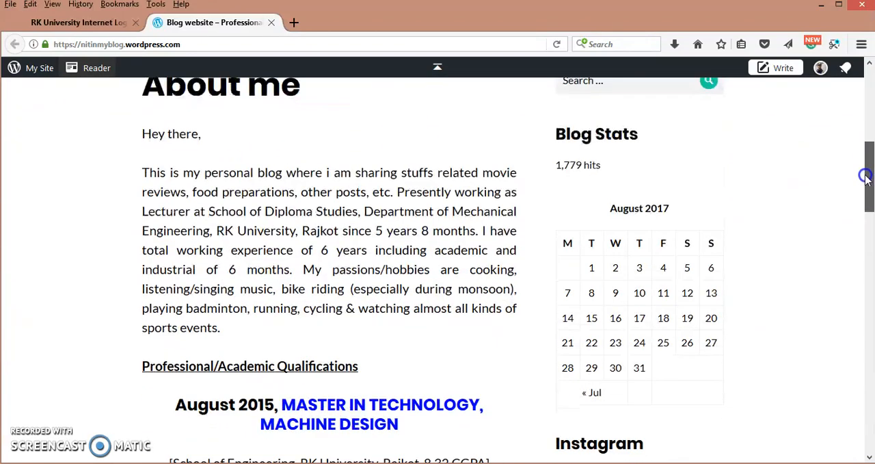
scroll(down, 3)
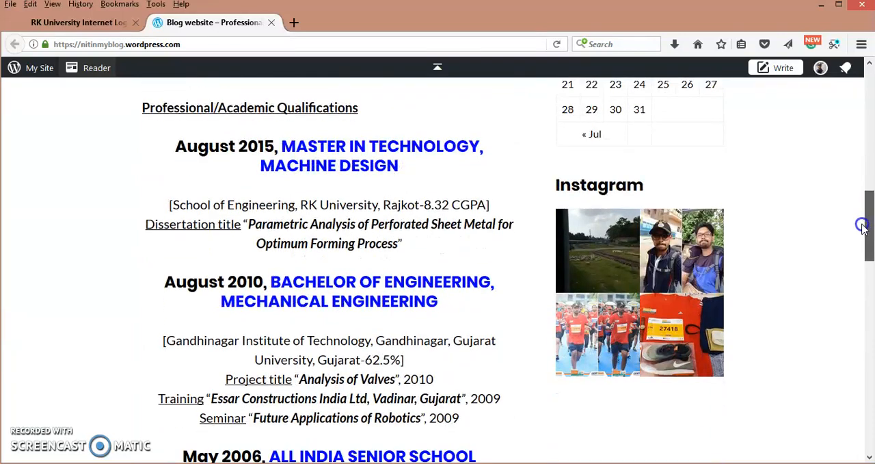
scroll(up, 3)
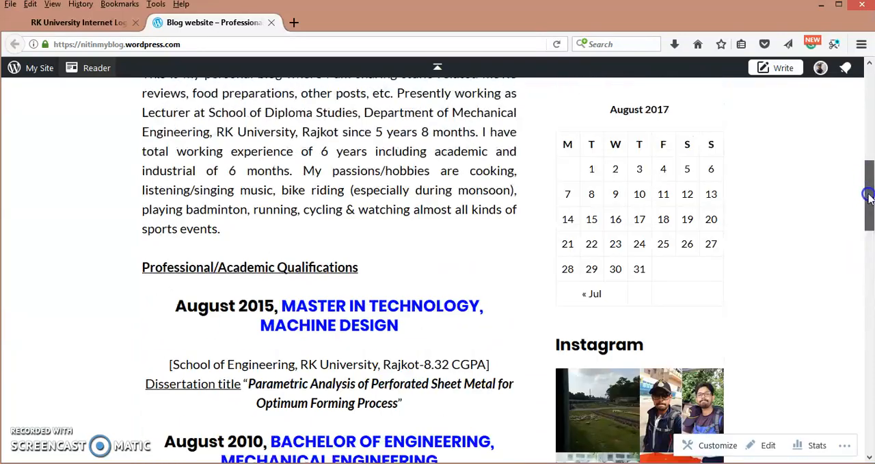
scroll(up, 3)
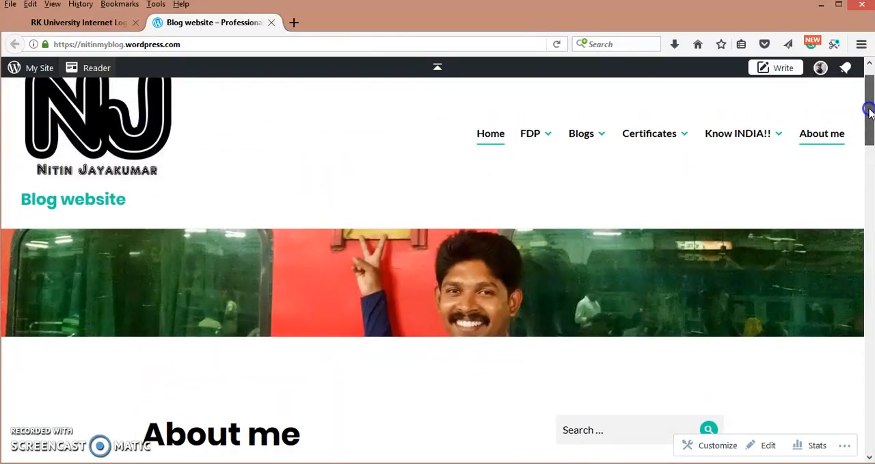
scroll(up, 3)
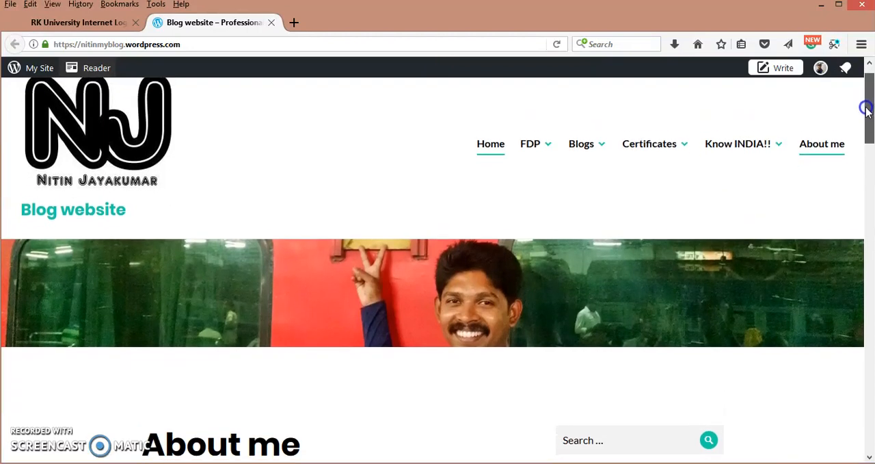
scroll(up, 3)
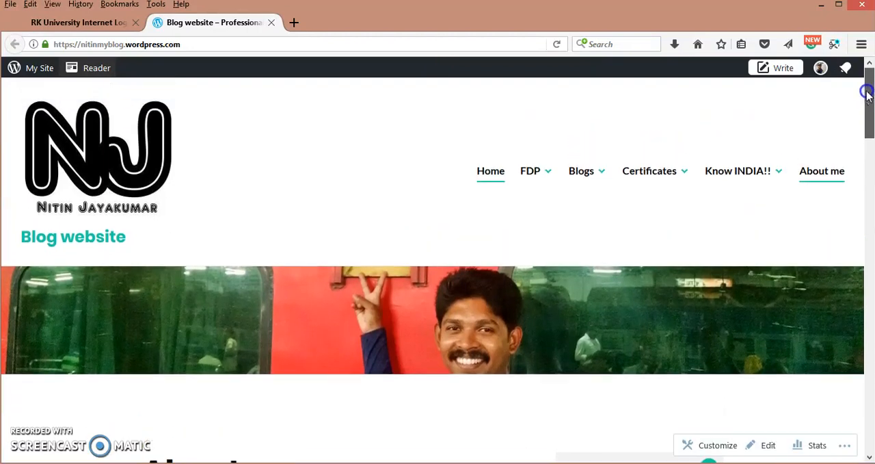
click(530, 170)
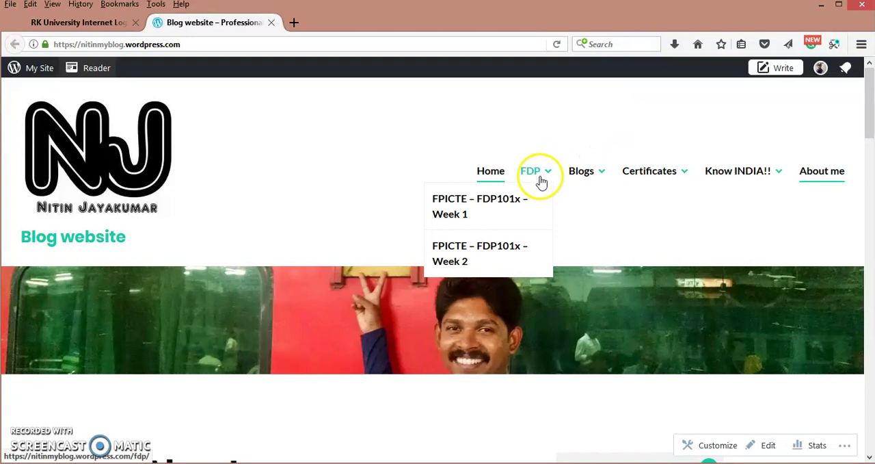
mouse_move(499, 253)
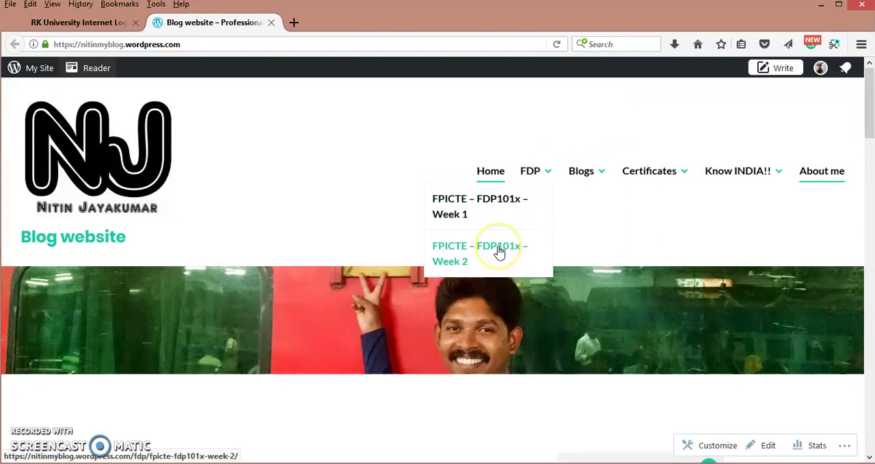
mouse_move(369, 186)
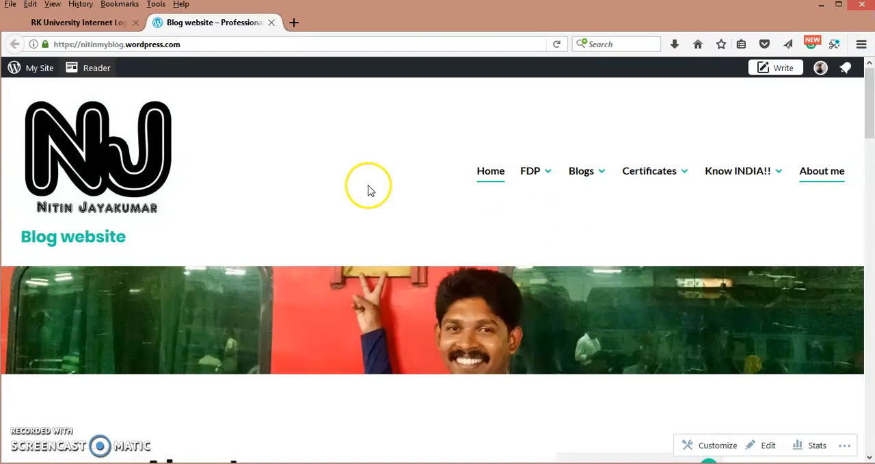
mouse_move(38, 69)
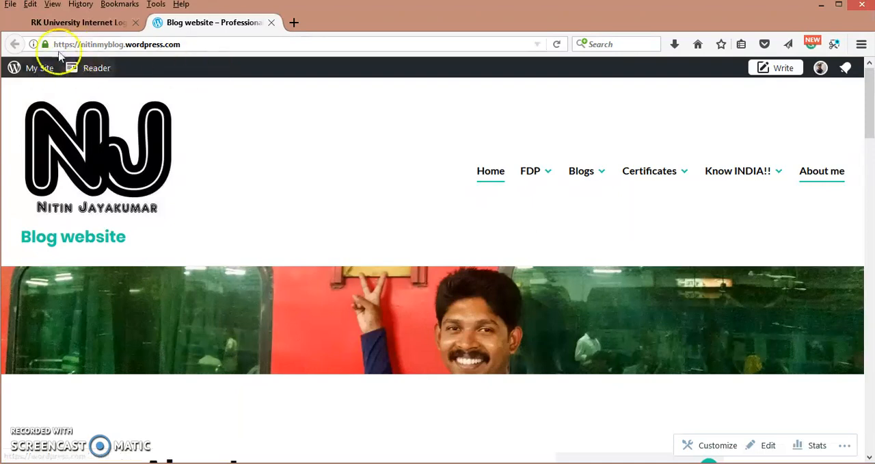
mouse_move(38, 69)
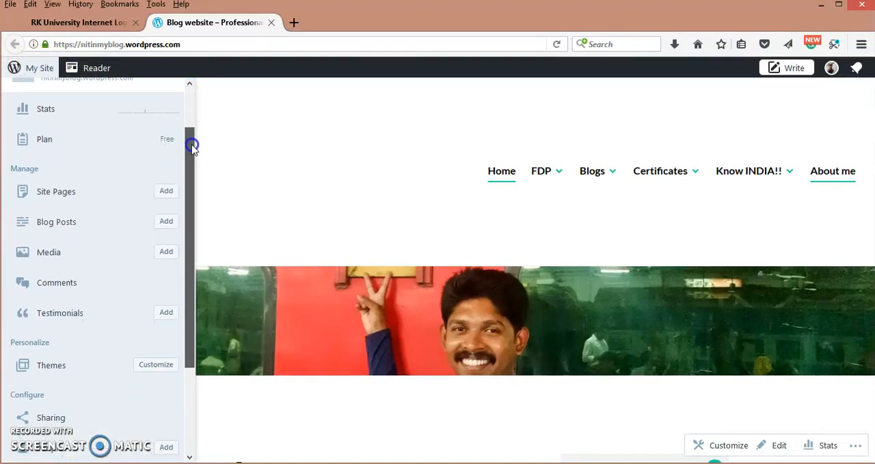
scroll(down, 3)
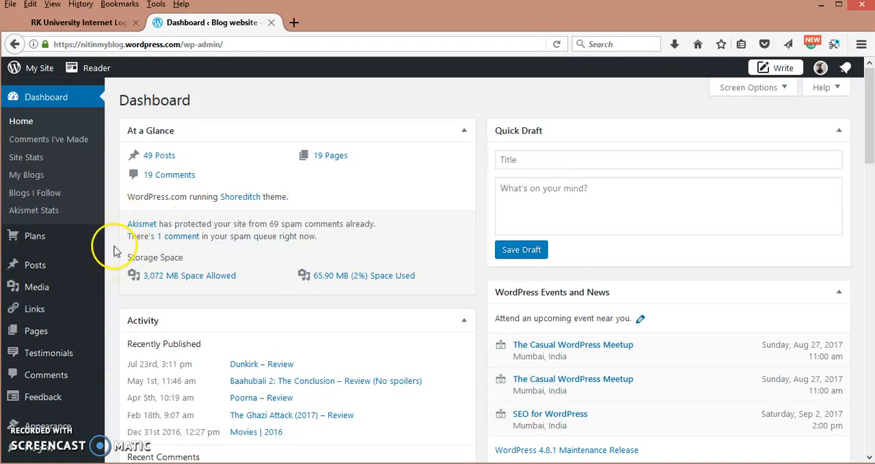
Step: Go to Pages > All Pages to list the site's 19 published pages
scroll(down, 3)
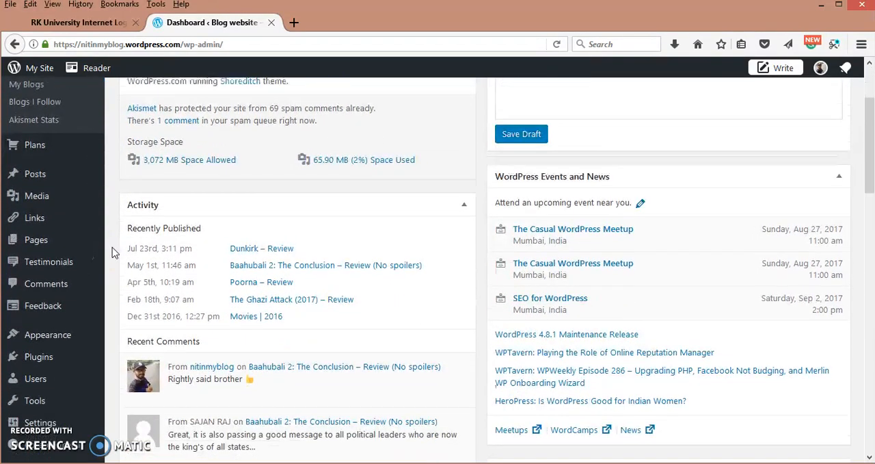
scroll(down, 3)
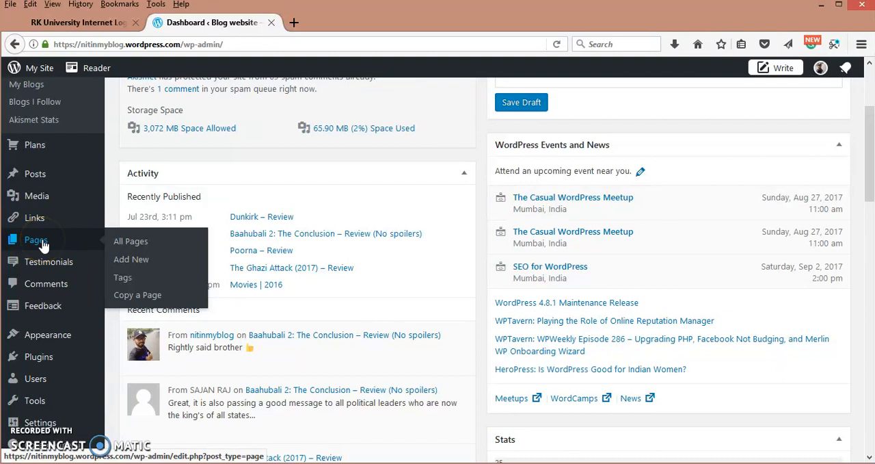
mouse_move(130, 241)
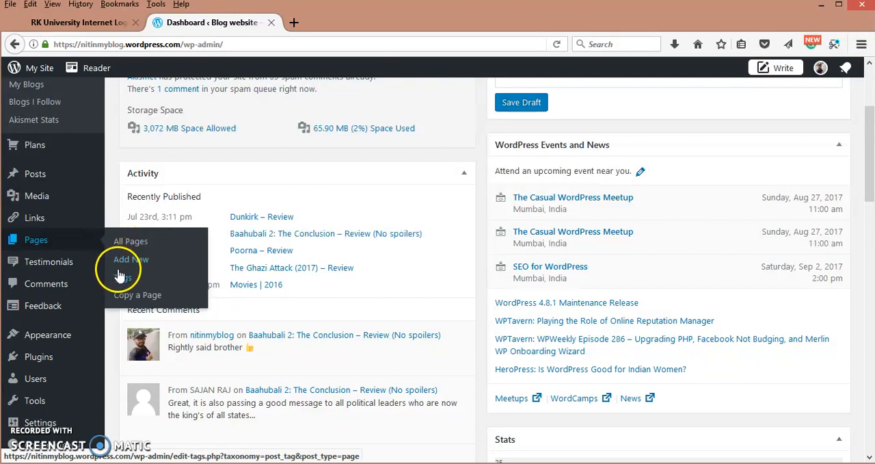
mouse_move(132, 241)
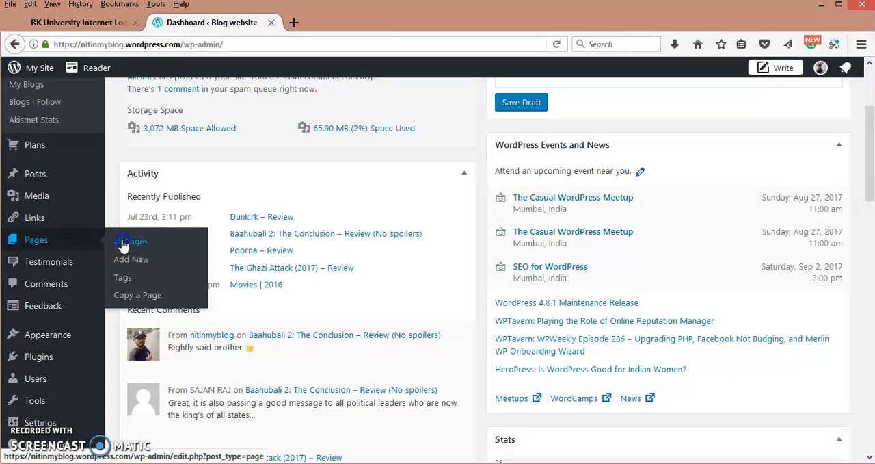
click(131, 241)
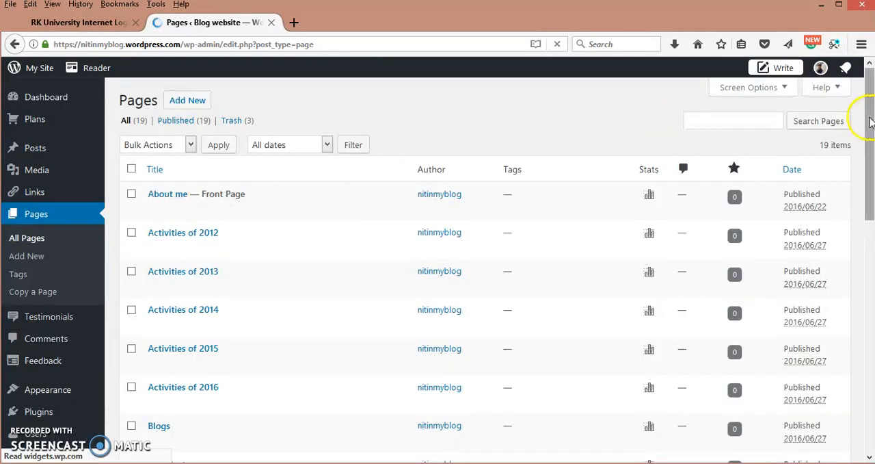
Step: Scroll the pages list down to World Summits, past the FDP page, and back to the top
scroll(down, 3)
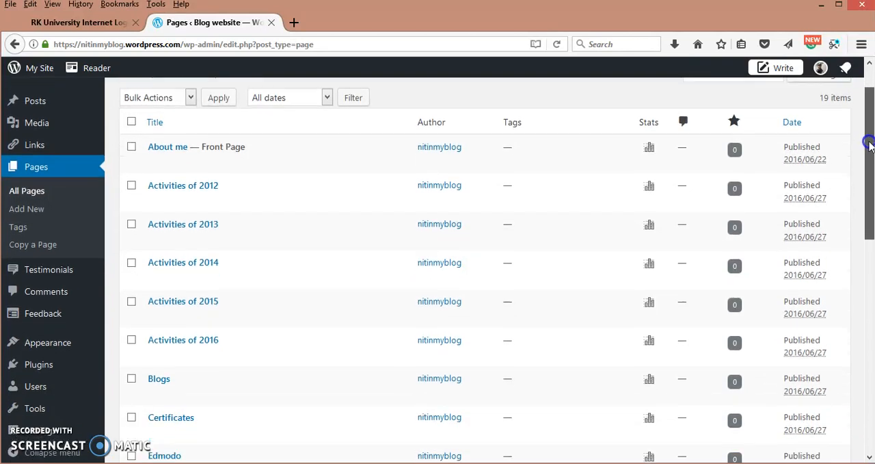
scroll(up, 3)
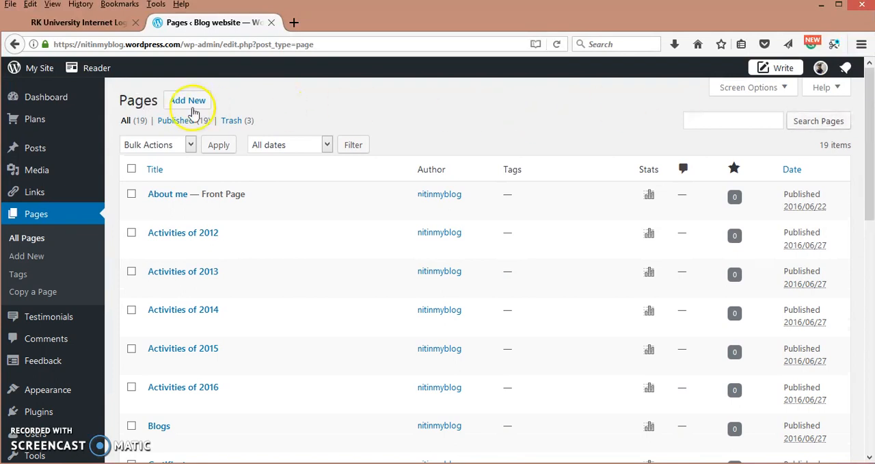
mouse_move(175, 120)
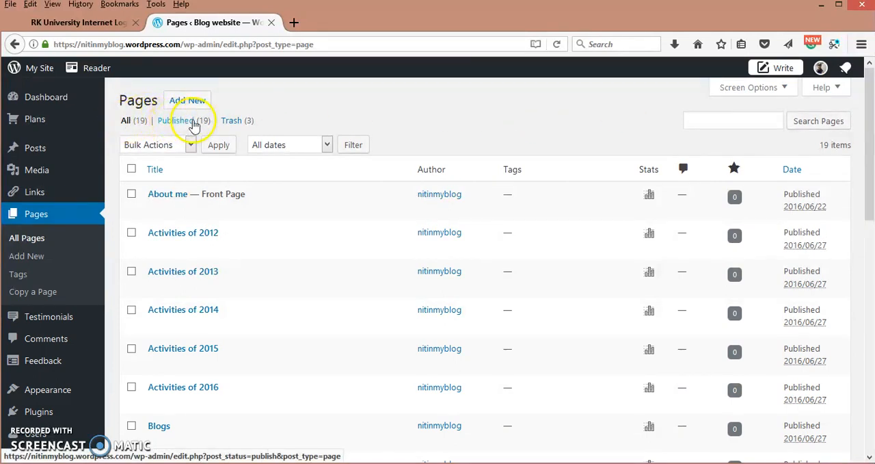
mouse_move(235, 120)
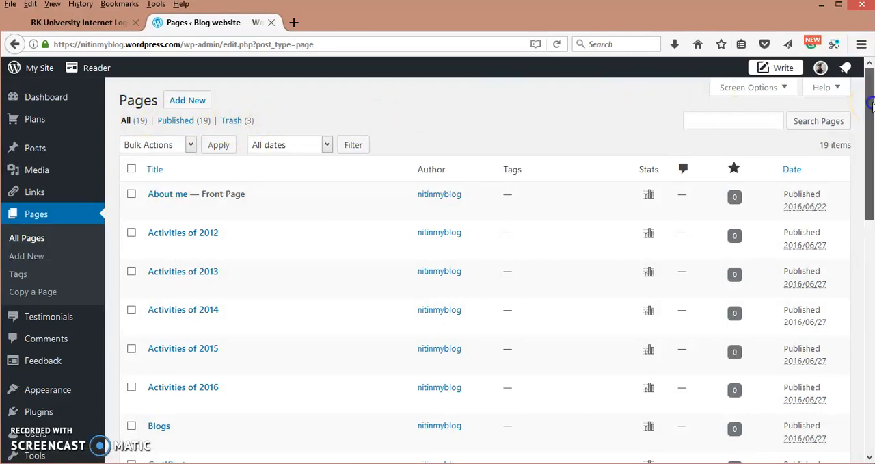
scroll(down, 3)
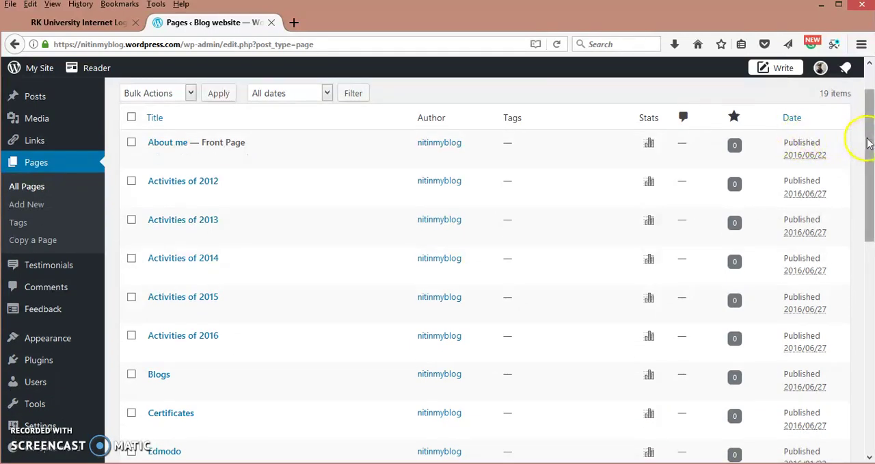
scroll(down, 3)
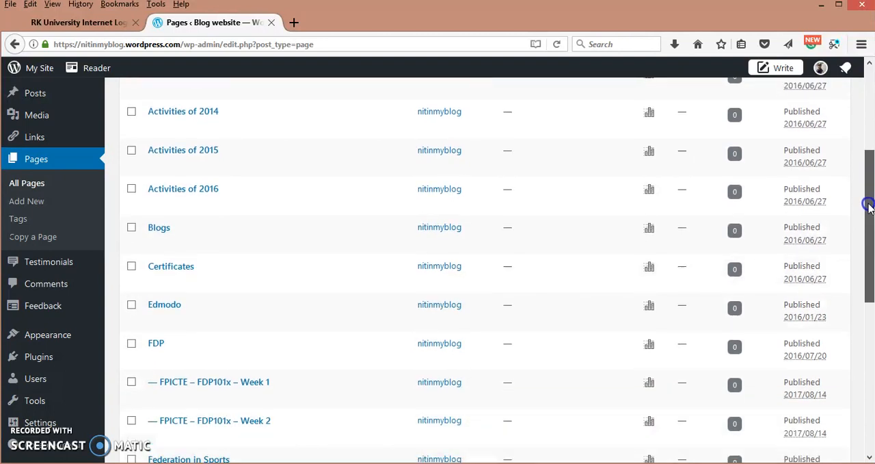
scroll(down, 3)
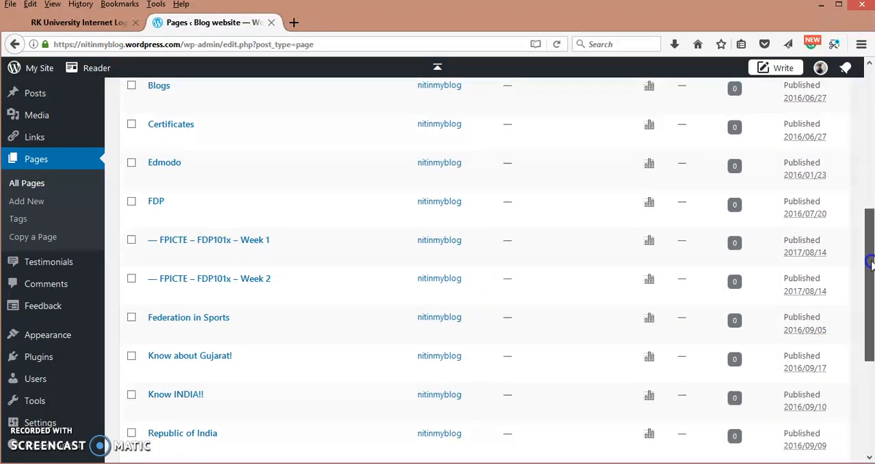
scroll(down, 3)
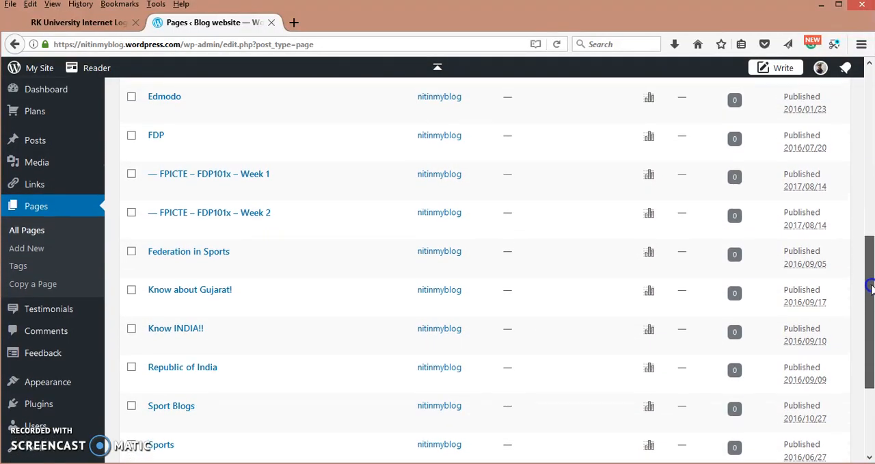
scroll(up, 3)
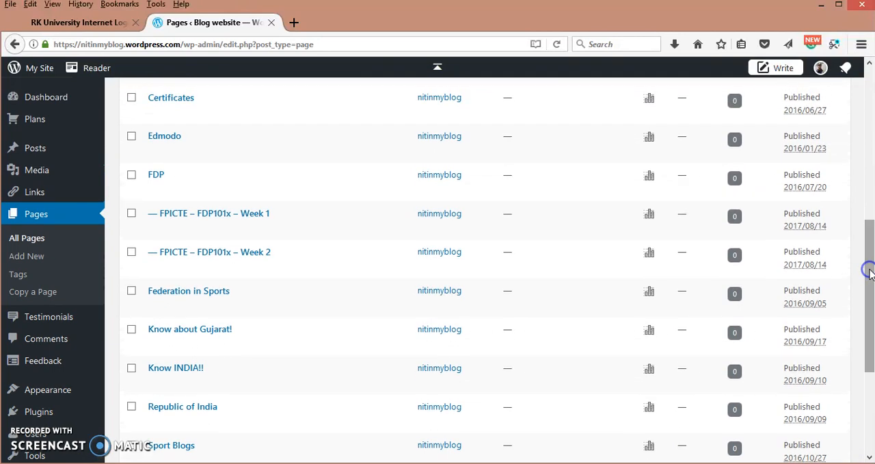
mouse_move(253, 213)
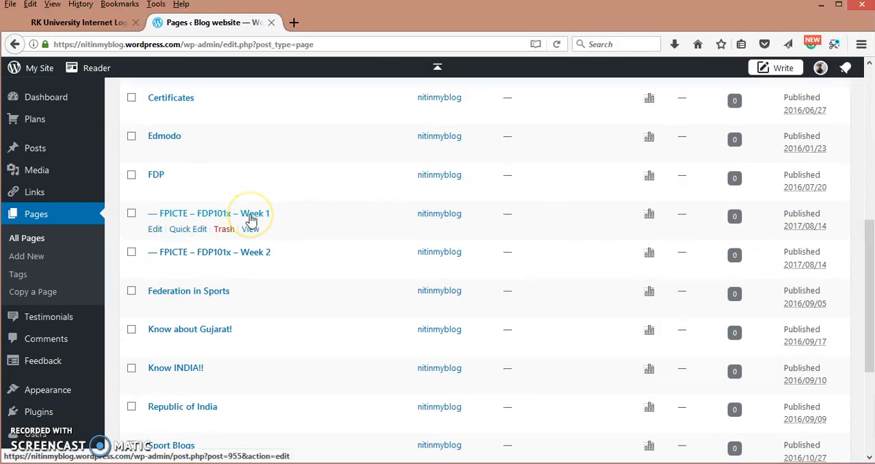
mouse_move(662, 236)
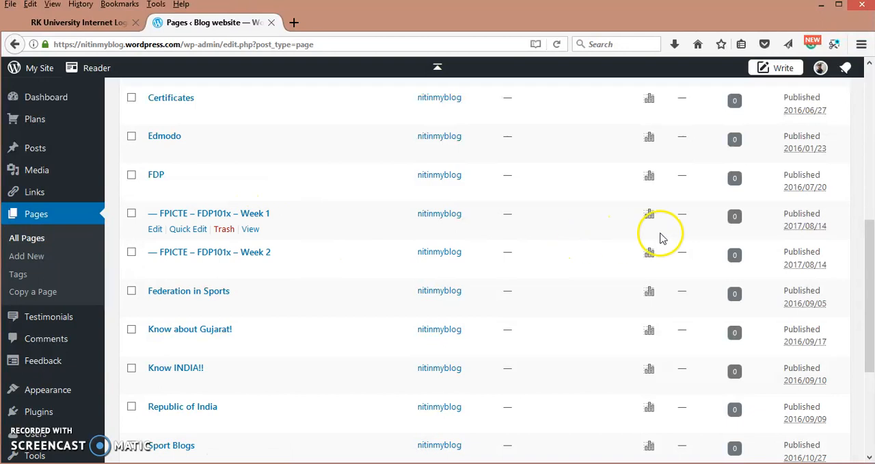
scroll(down, 3)
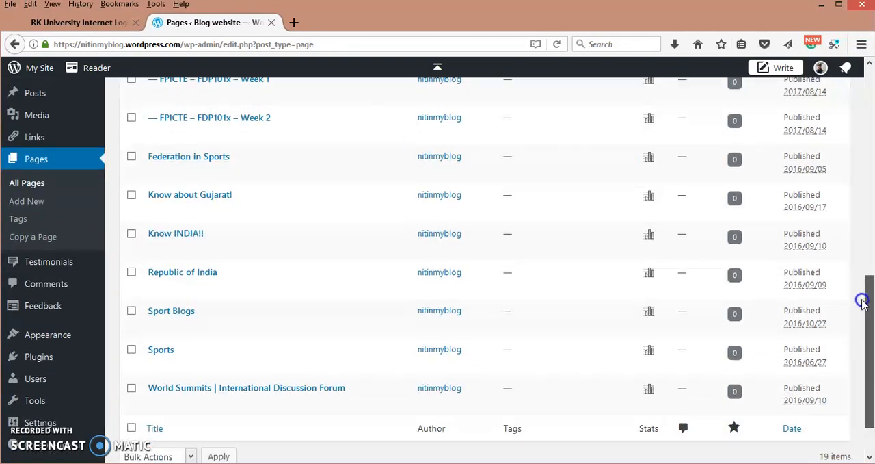
scroll(up, 3)
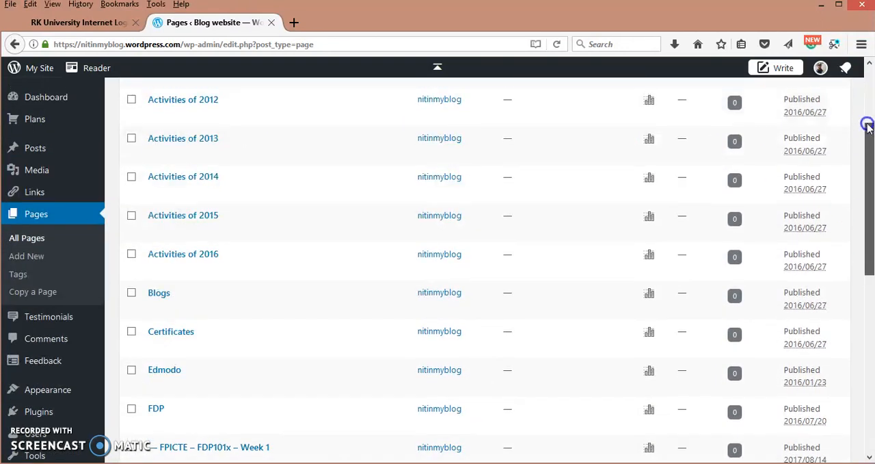
scroll(up, 3)
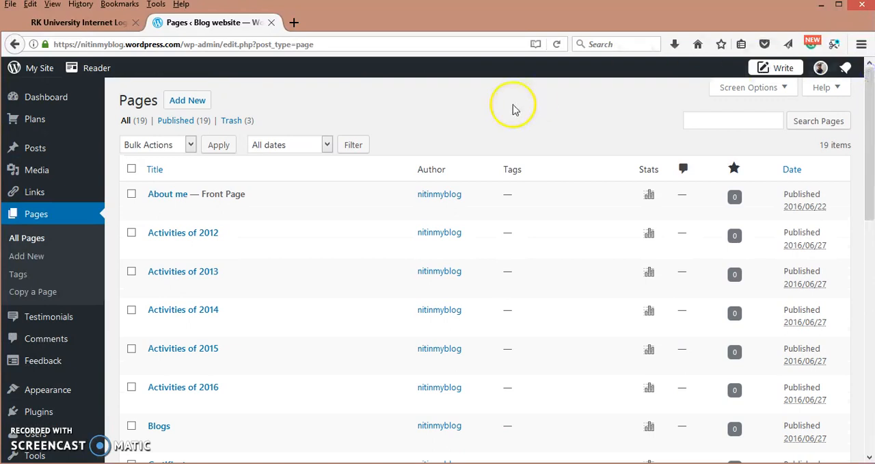
mouse_move(316, 112)
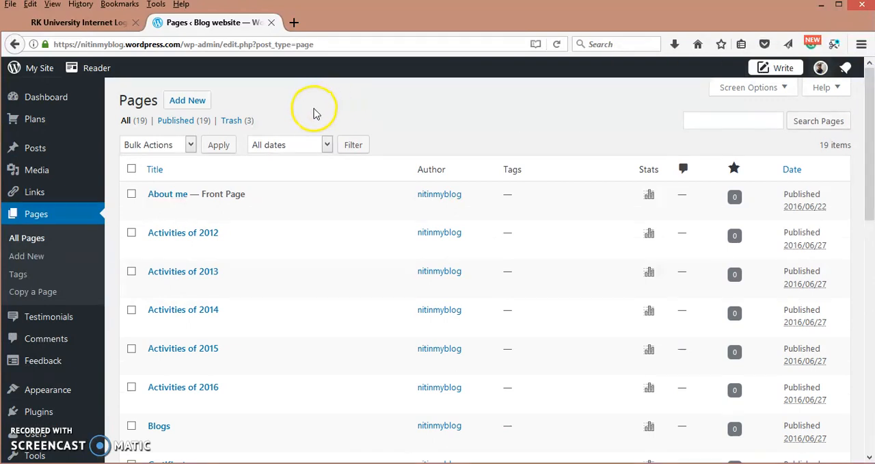
mouse_move(203, 95)
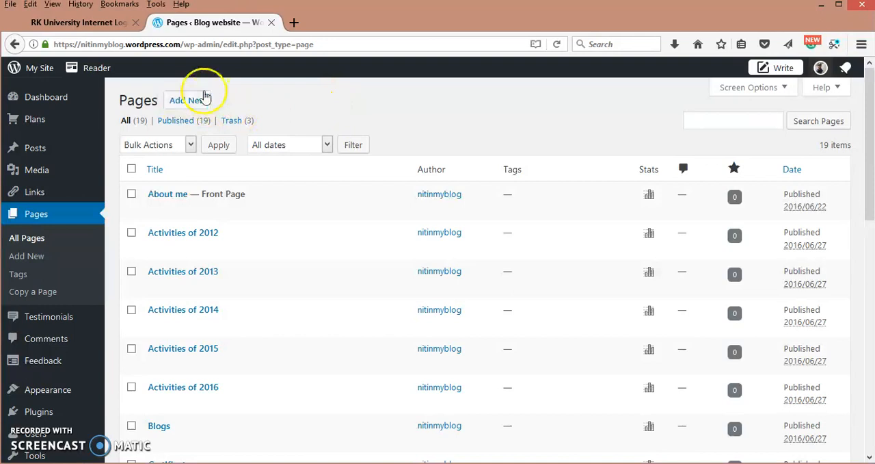
mouse_move(188, 100)
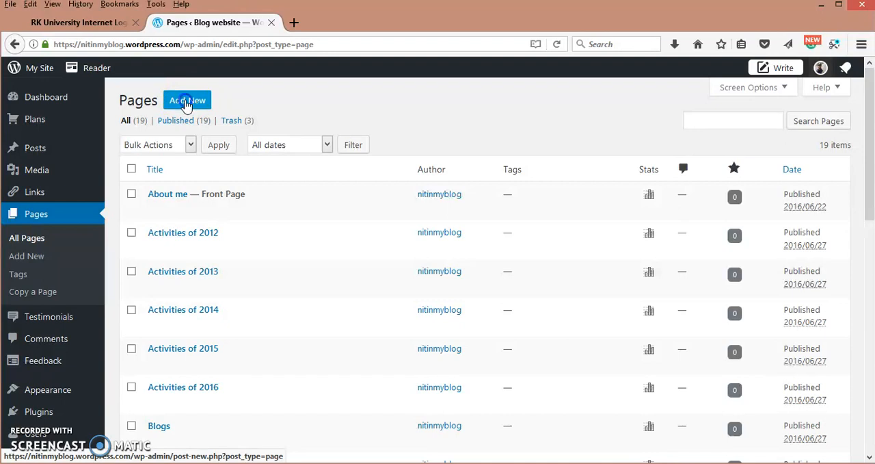
Step: Add a new page and enter the title 'Demo page - Week 4'
click(186, 100)
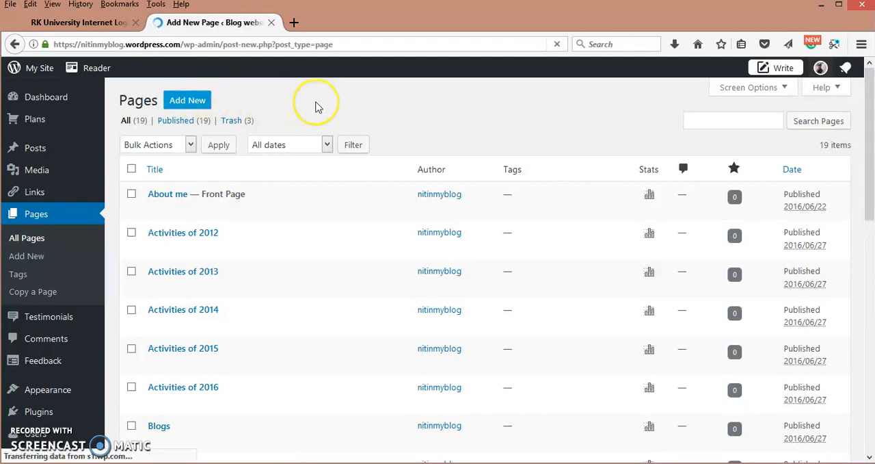
click(187, 99)
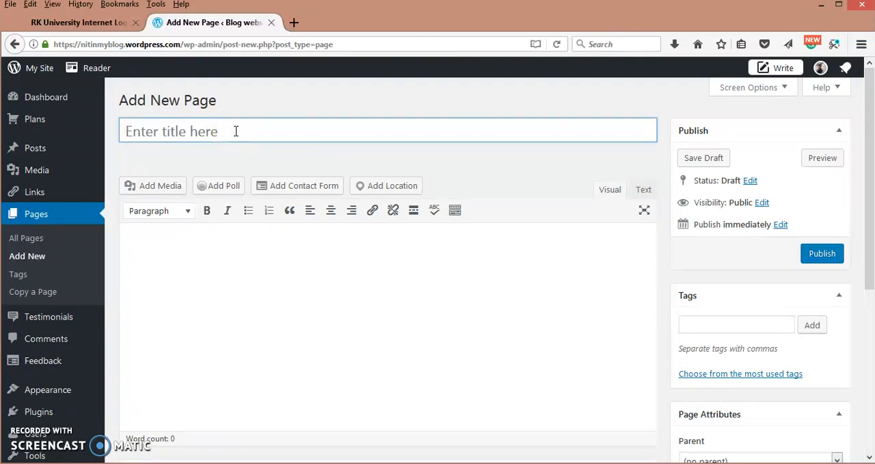
text(De)
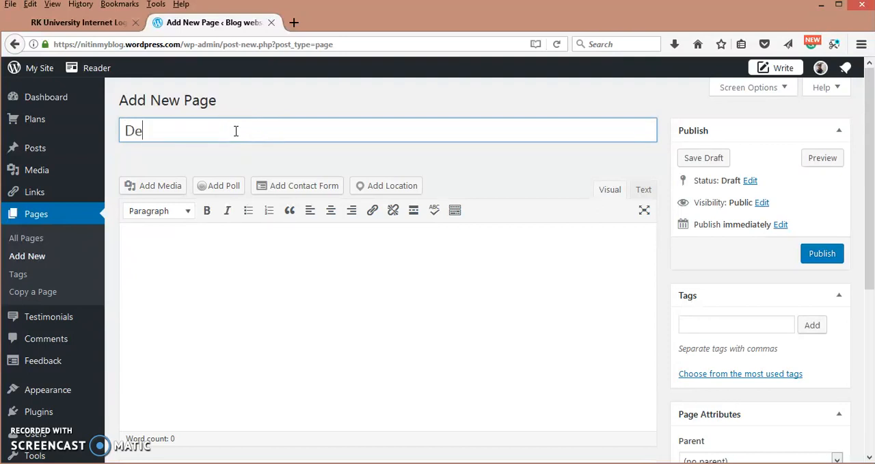
text(mo page)
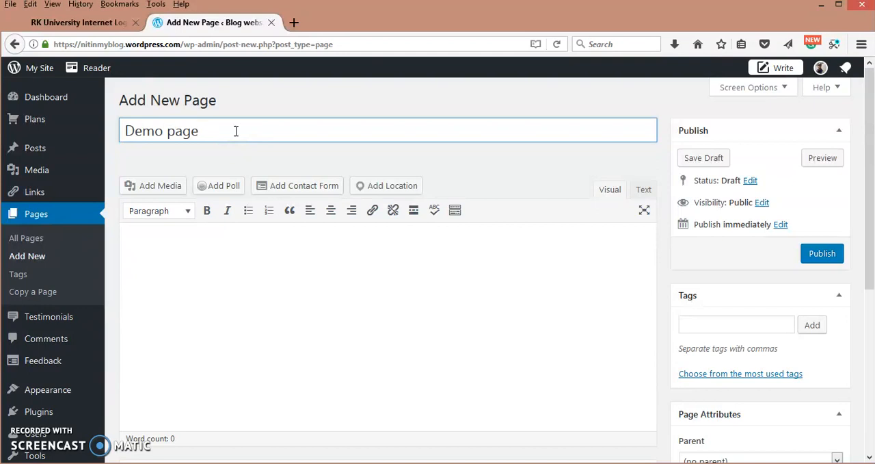
text(0)
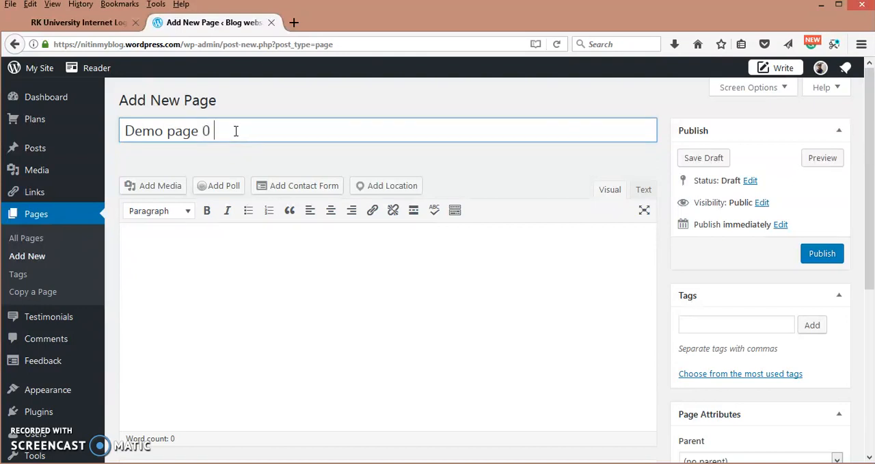
text(-)
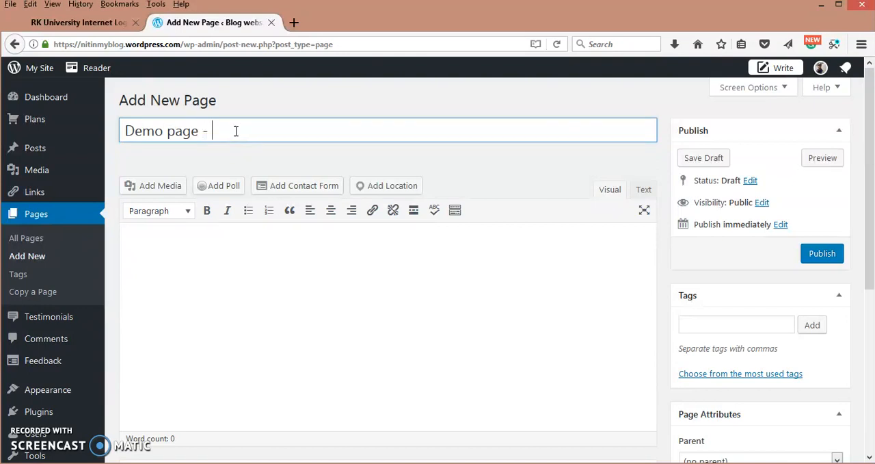
text(Week 3)
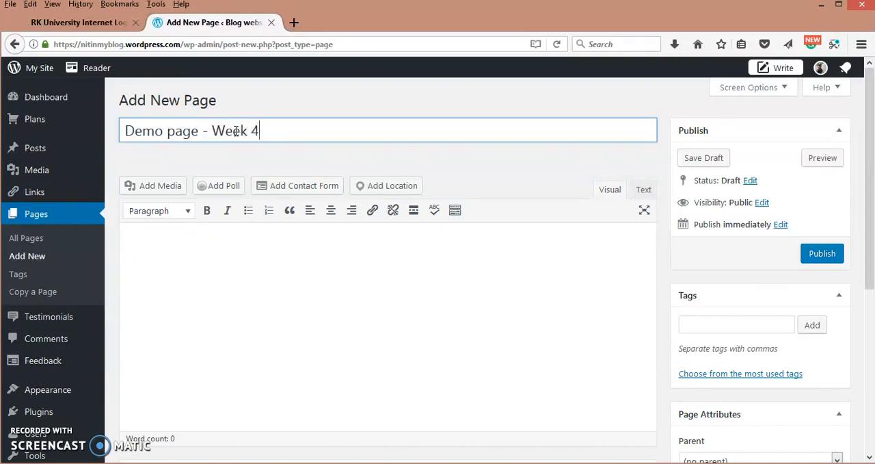
mouse_move(183, 238)
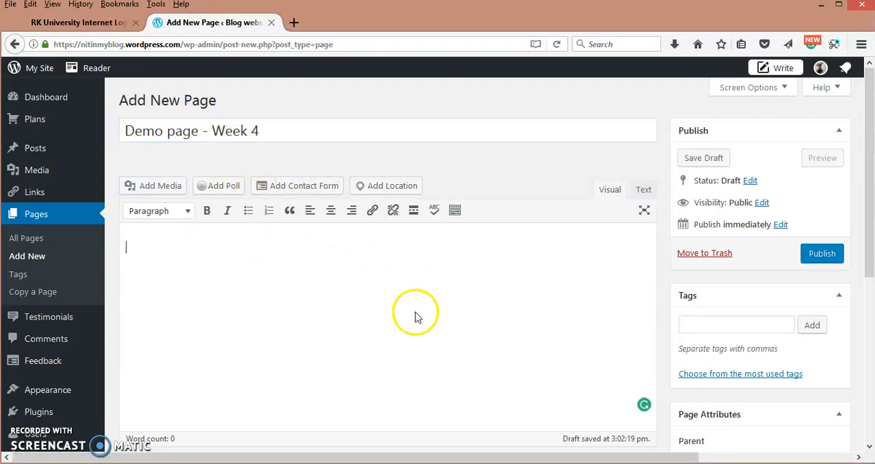
Step: Generate the demo-page-week-4 permalink, then edit the title's week number
click(702, 157)
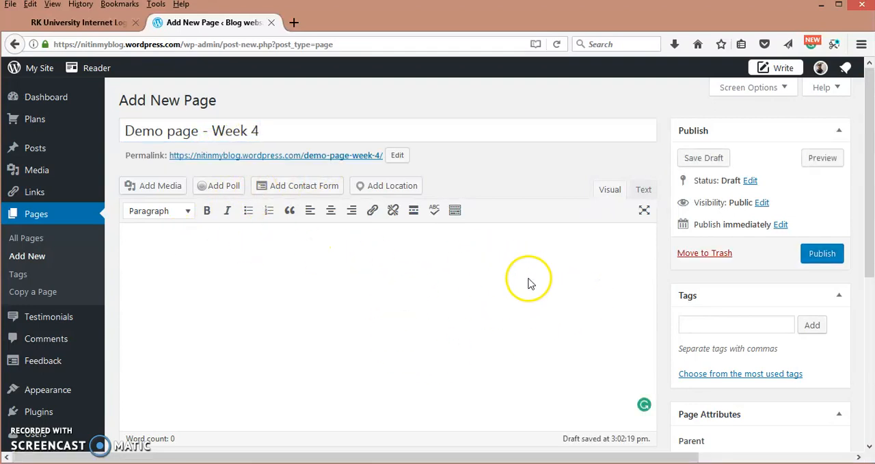
mouse_move(277, 156)
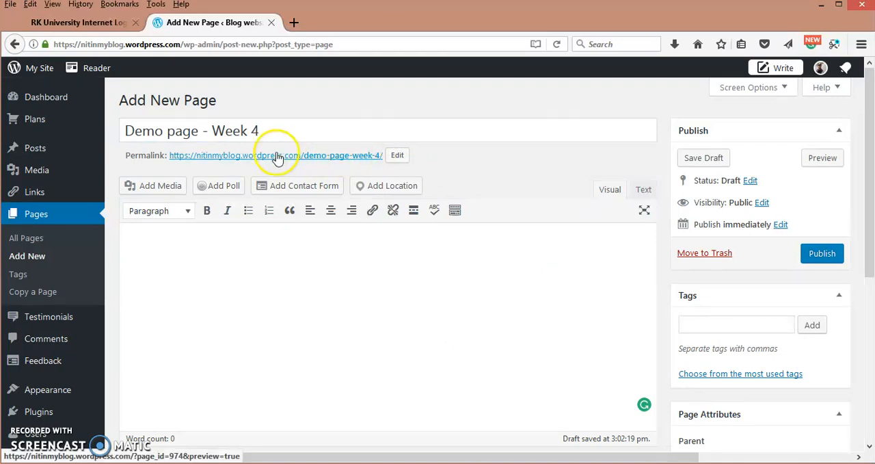
mouse_move(185, 156)
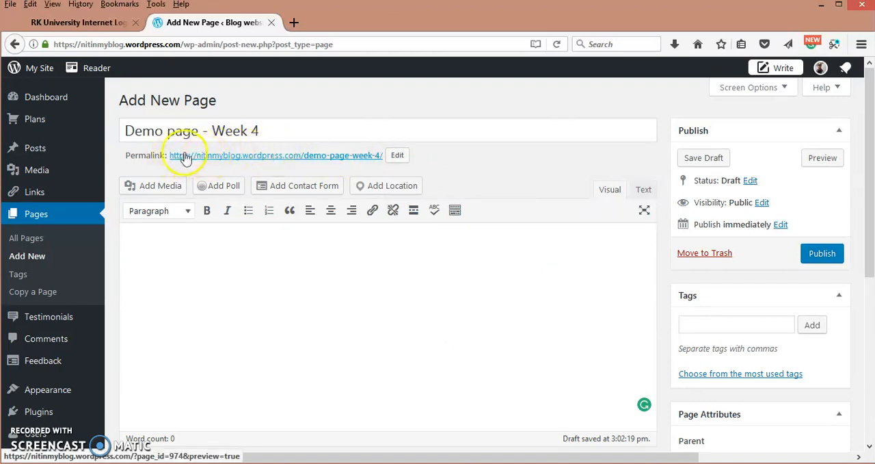
mouse_move(238, 158)
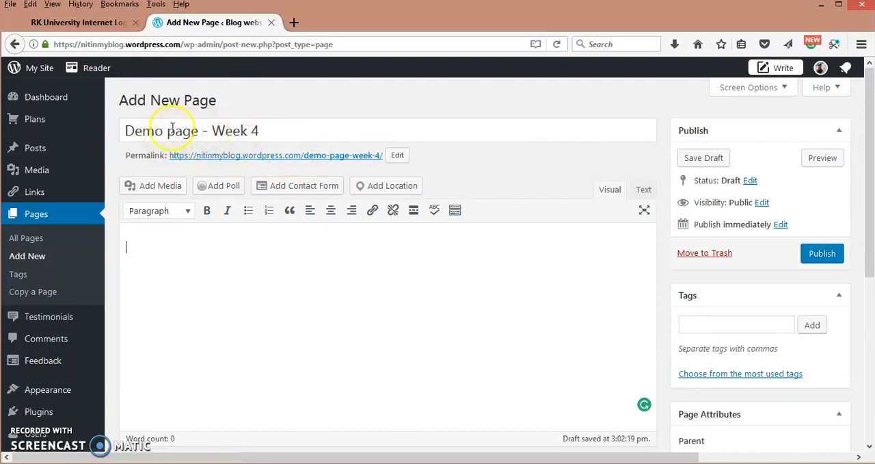
mouse_move(308, 134)
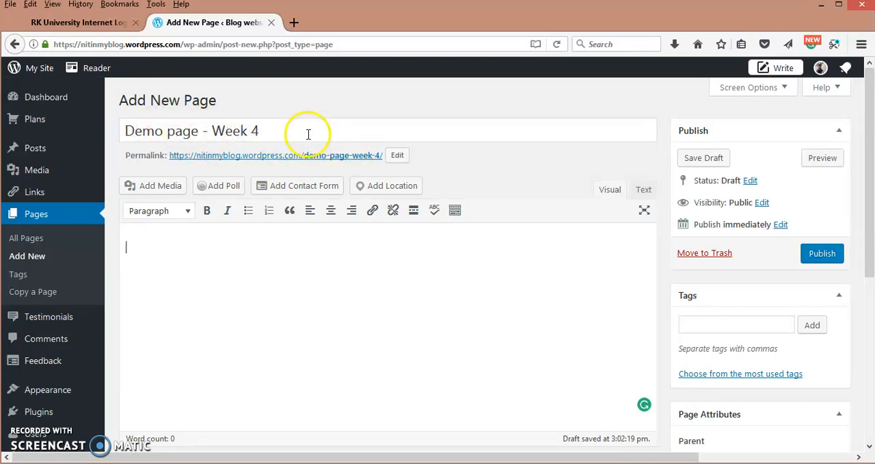
click(322, 130)
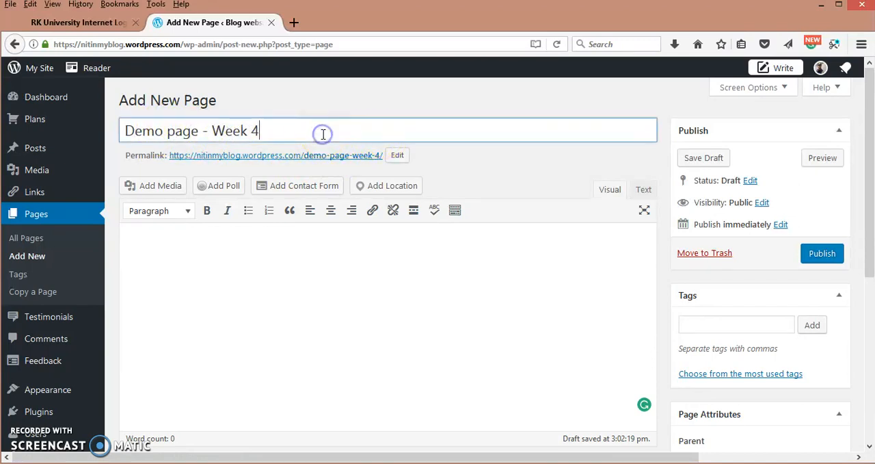
text(5)
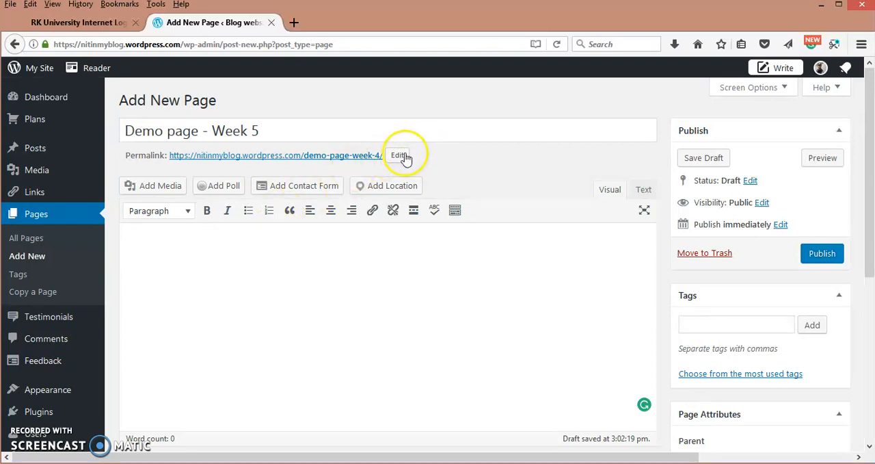
mouse_move(311, 129)
text(4)
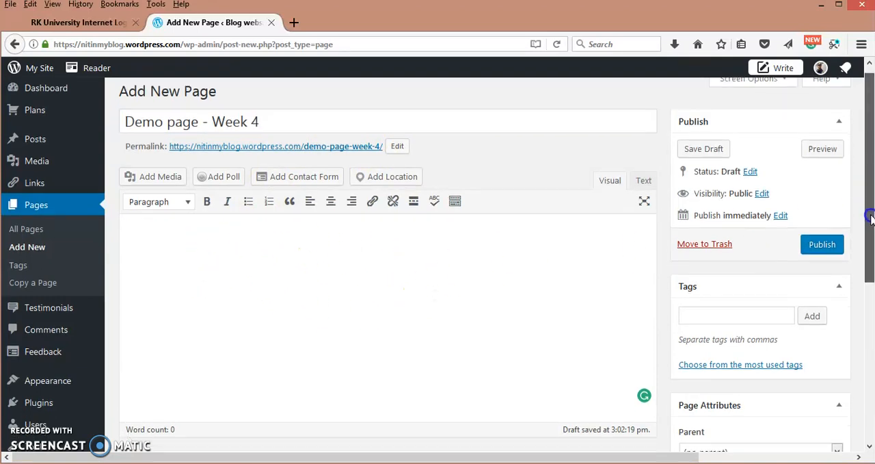
scroll(down, 3)
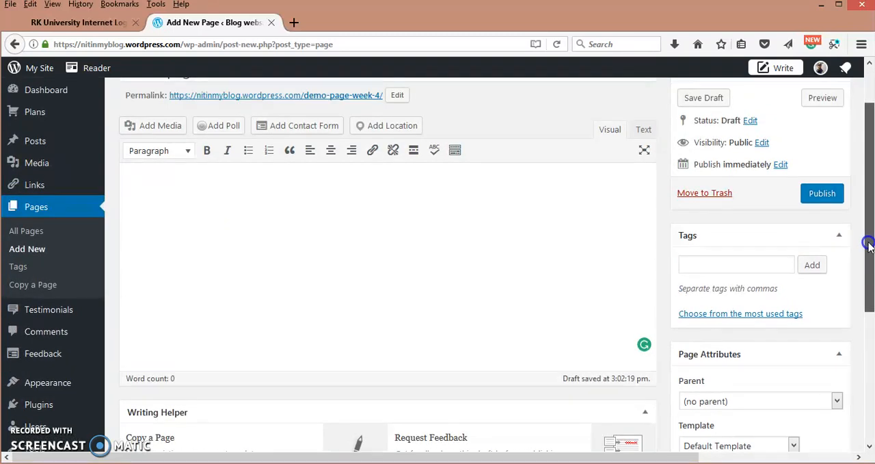
scroll(up, 3)
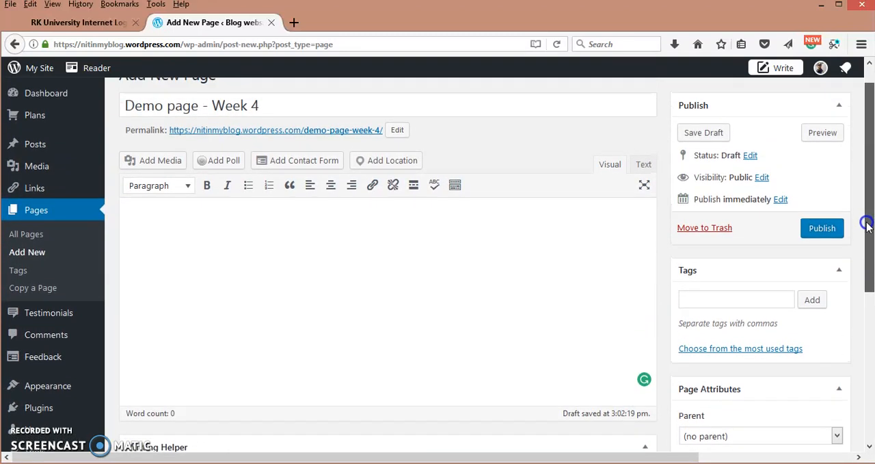
mouse_move(290, 304)
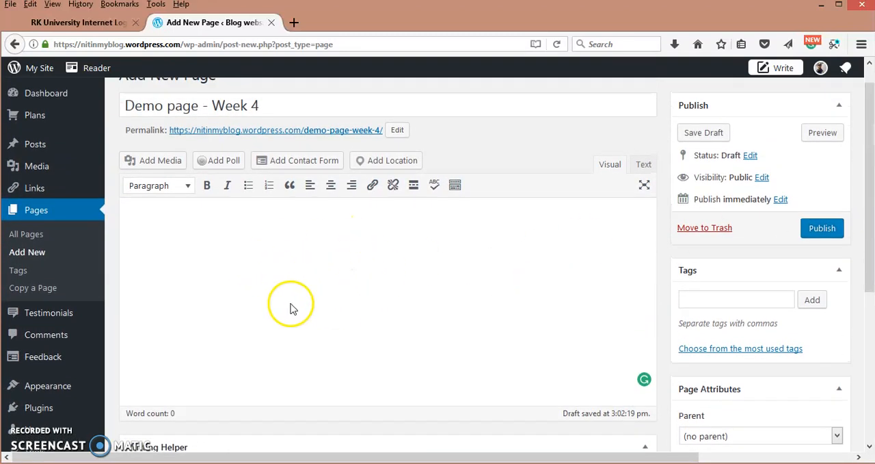
click(290, 303)
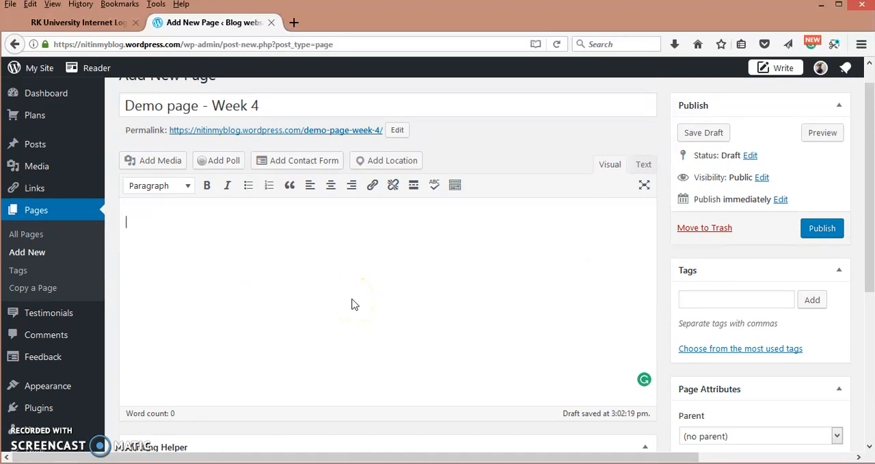
mouse_move(449, 229)
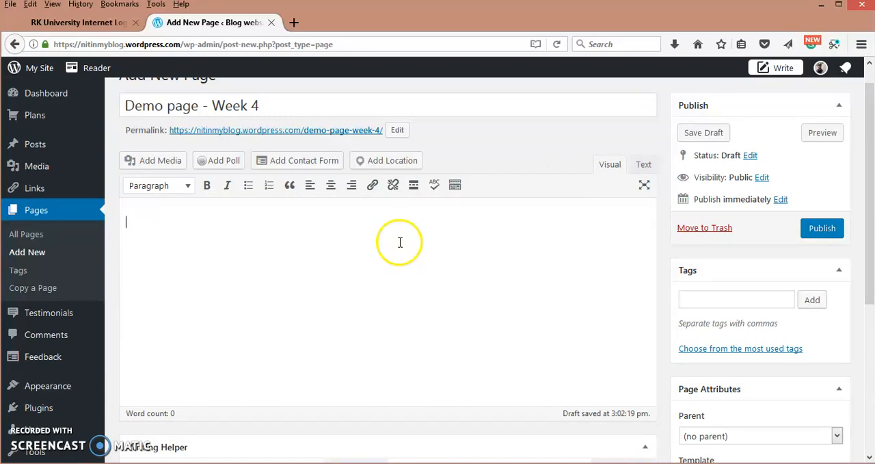
mouse_move(207, 186)
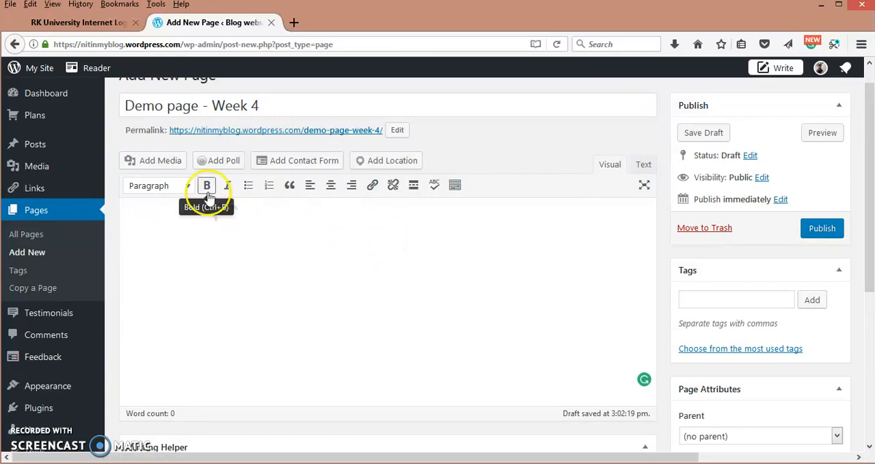
mouse_move(268, 186)
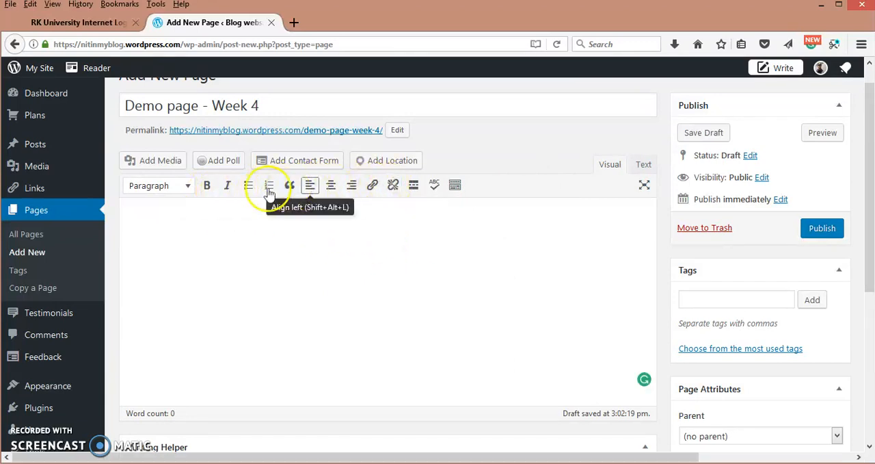
mouse_move(227, 186)
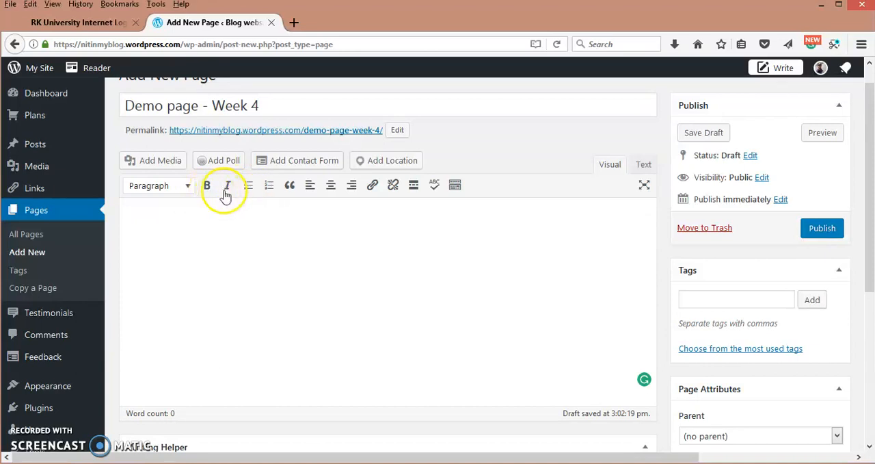
mouse_move(268, 185)
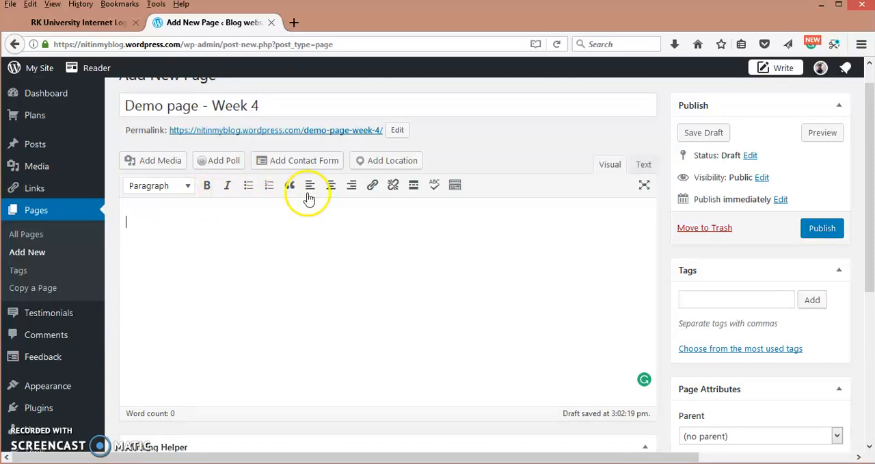
mouse_move(331, 184)
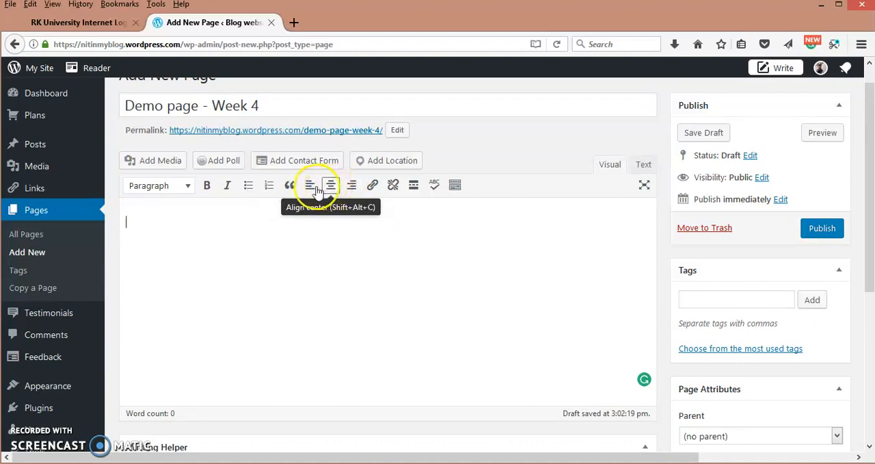
mouse_move(413, 185)
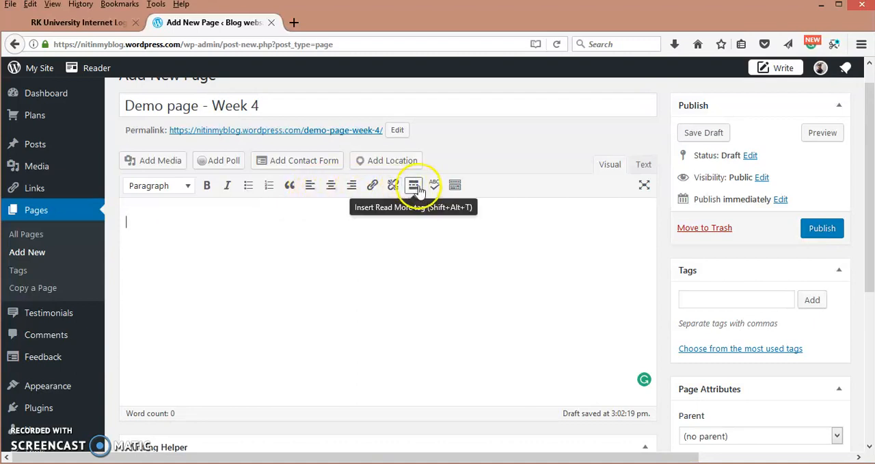
mouse_move(435, 184)
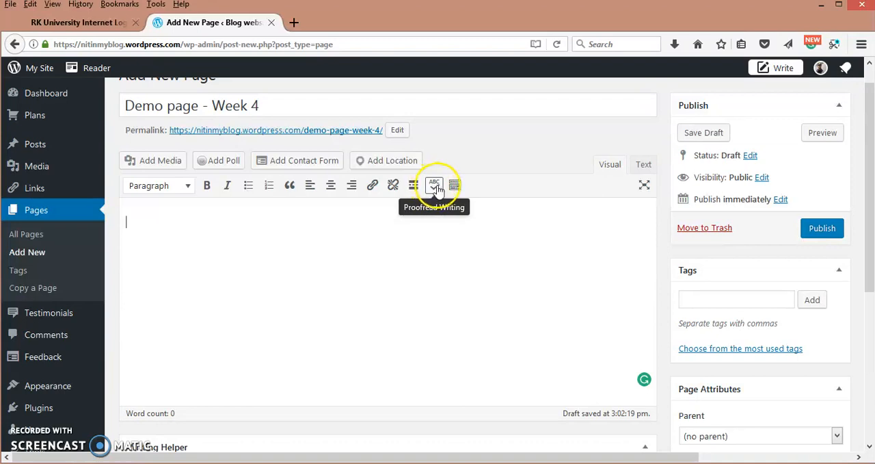
mouse_move(369, 216)
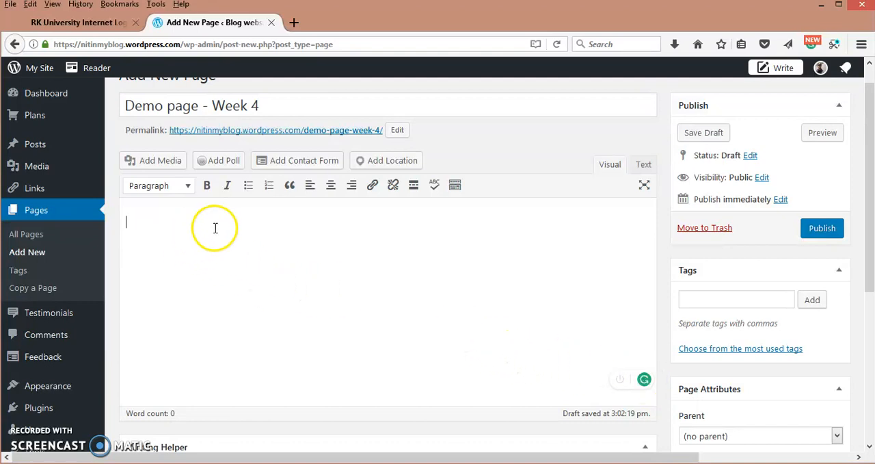
mouse_move(574, 380)
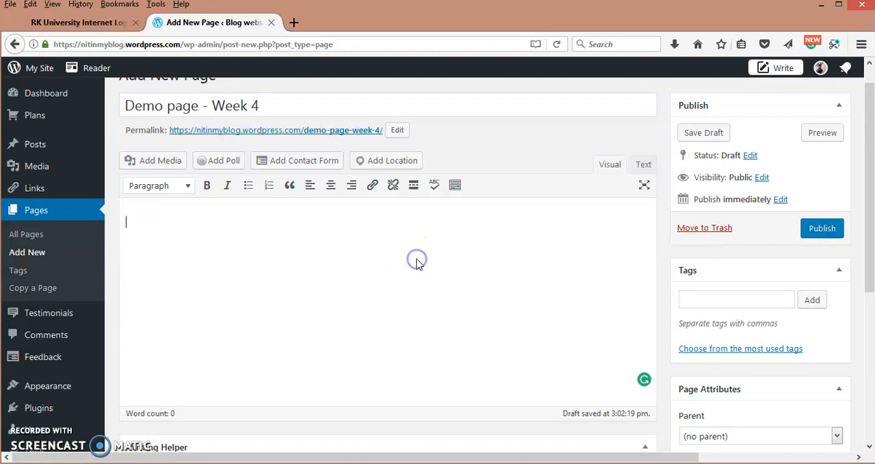
mouse_move(508, 231)
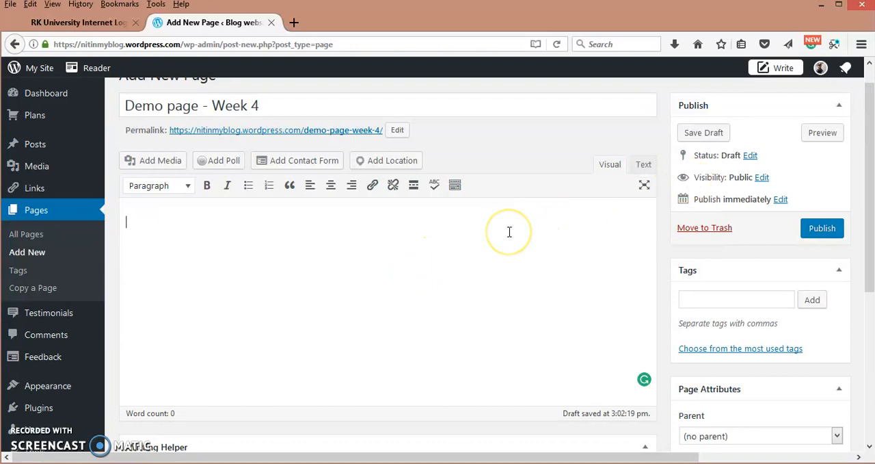
mouse_move(376, 237)
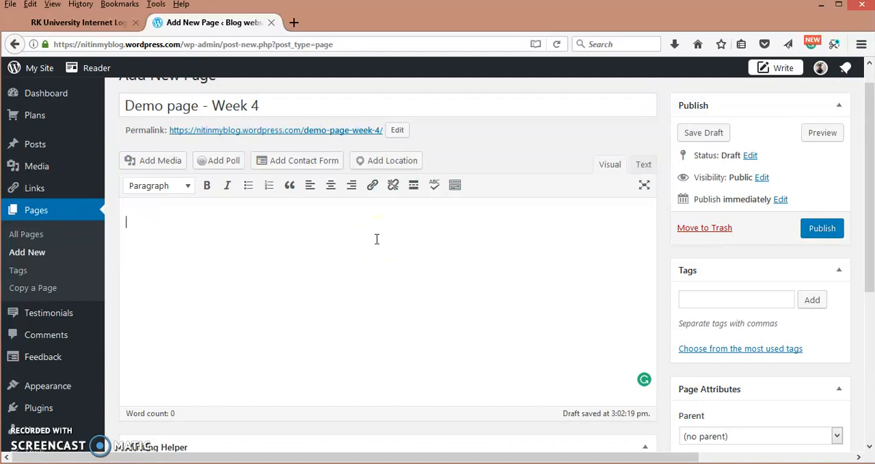
mouse_move(304, 236)
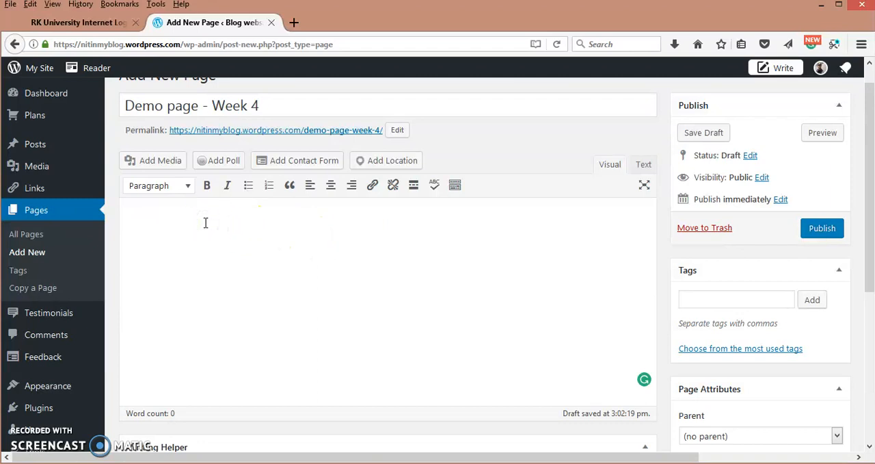
Step: Write the body sentence 'This is the demonstration on how to create a web page on Wordpress.'
text(This i)
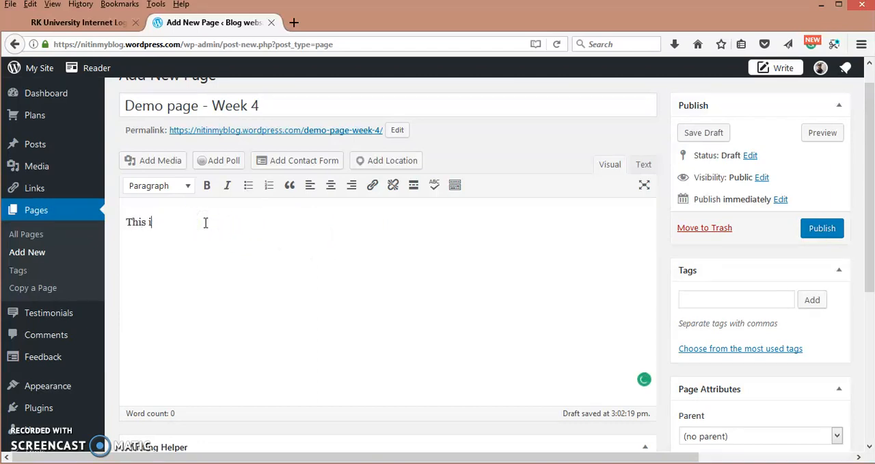
text(s the dem)
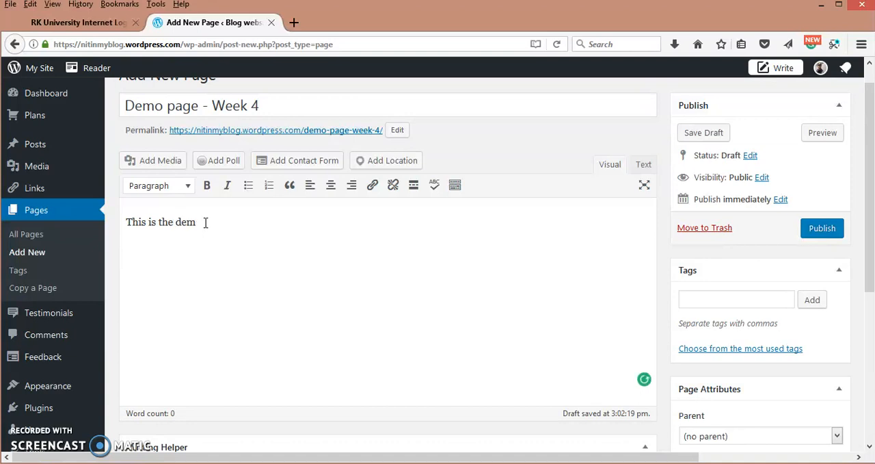
text(onstrati)
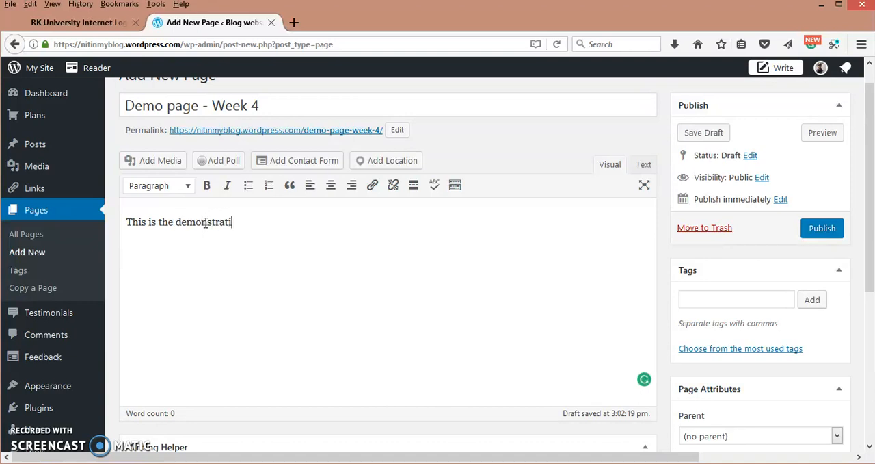
text(on on how)
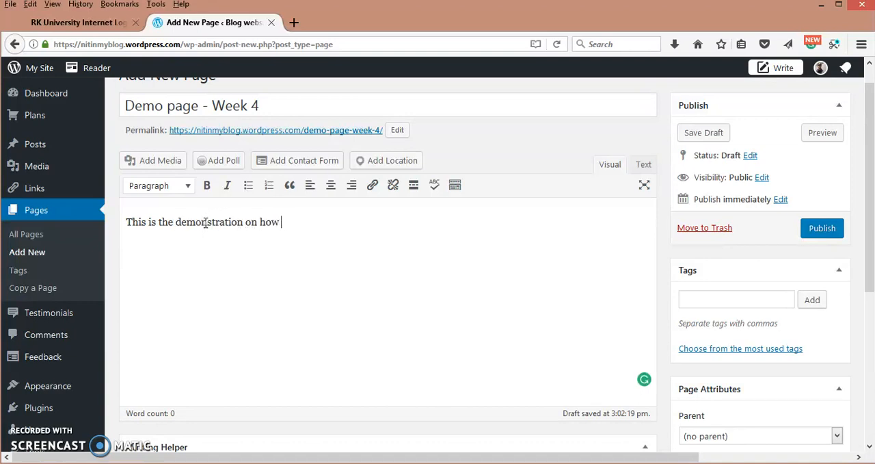
text(to create a)
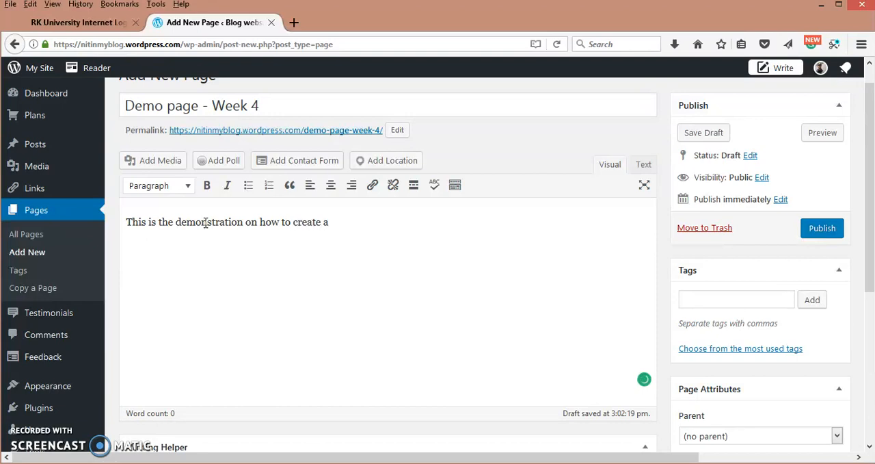
text(web page)
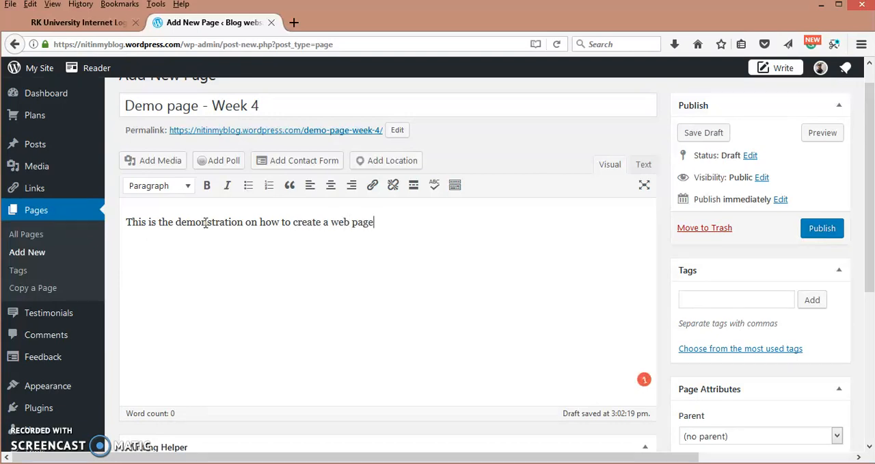
text(on Wor)
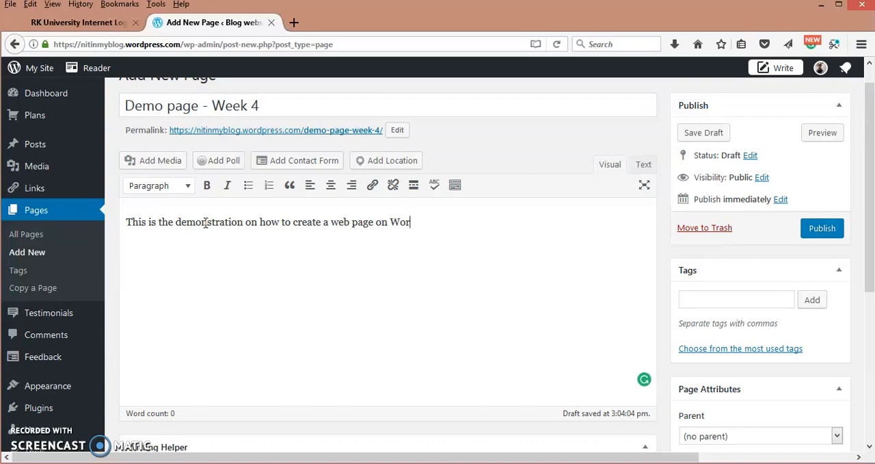
text(dpress.)
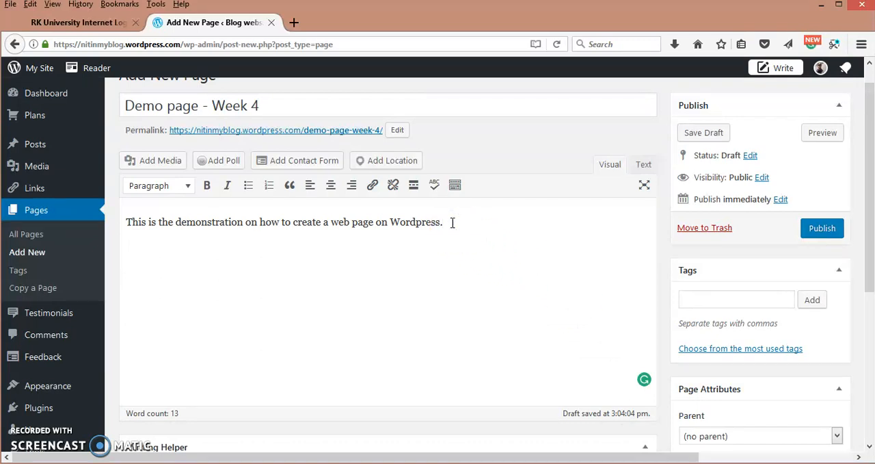
mouse_move(681, 161)
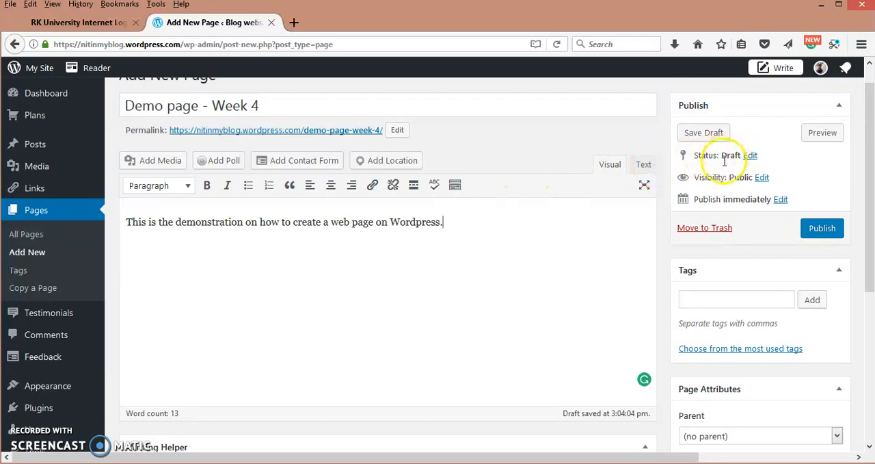
mouse_move(768, 200)
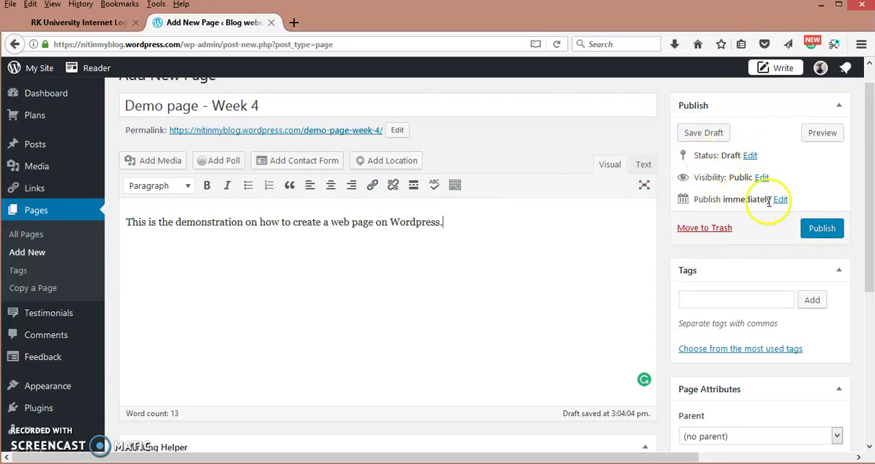
mouse_move(601, 238)
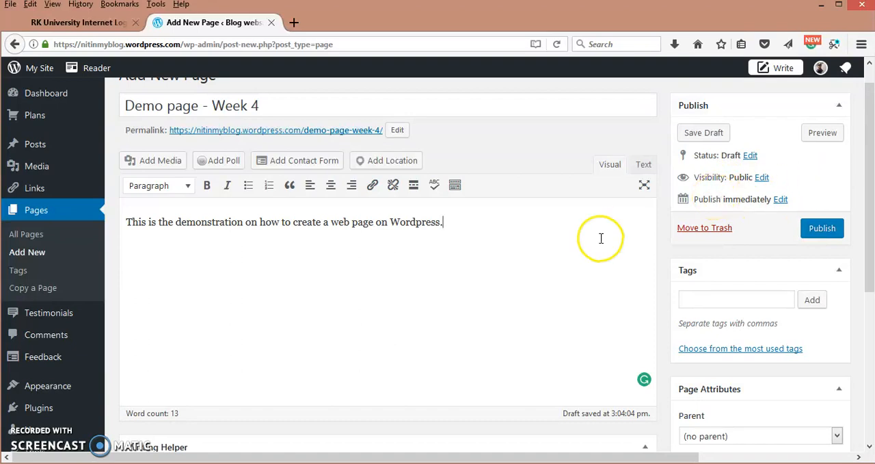
mouse_move(602, 238)
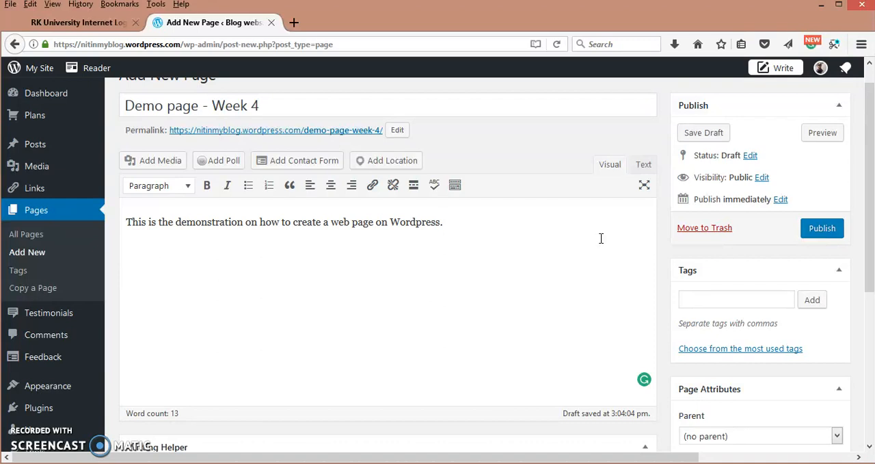
mouse_move(822, 227)
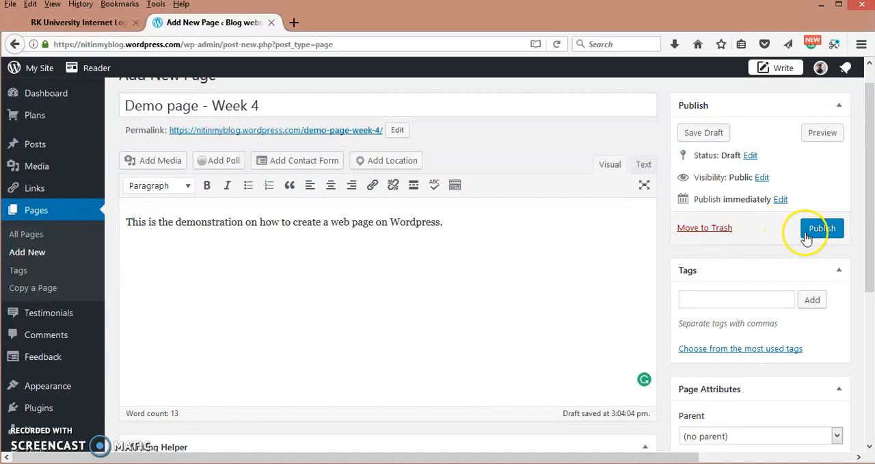
mouse_move(778, 128)
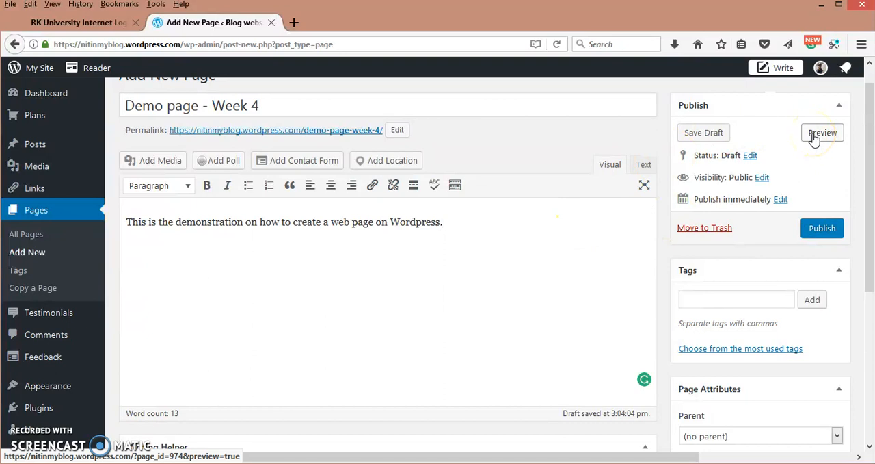
click(822, 132)
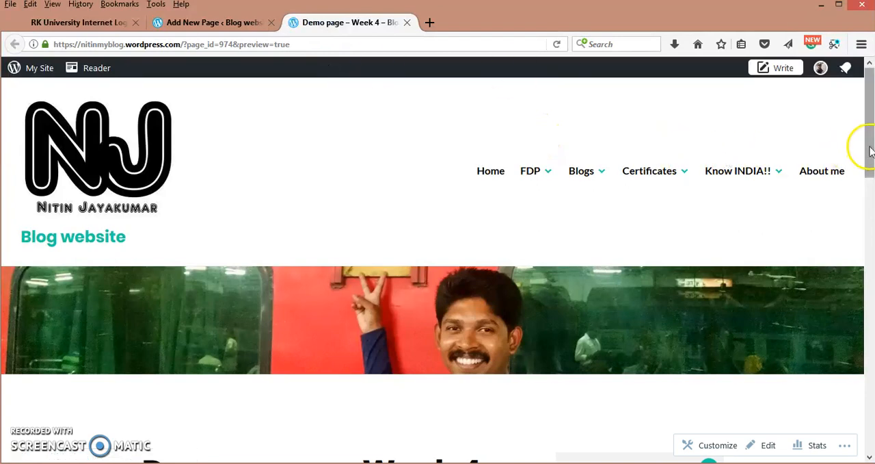
scroll(down, 3)
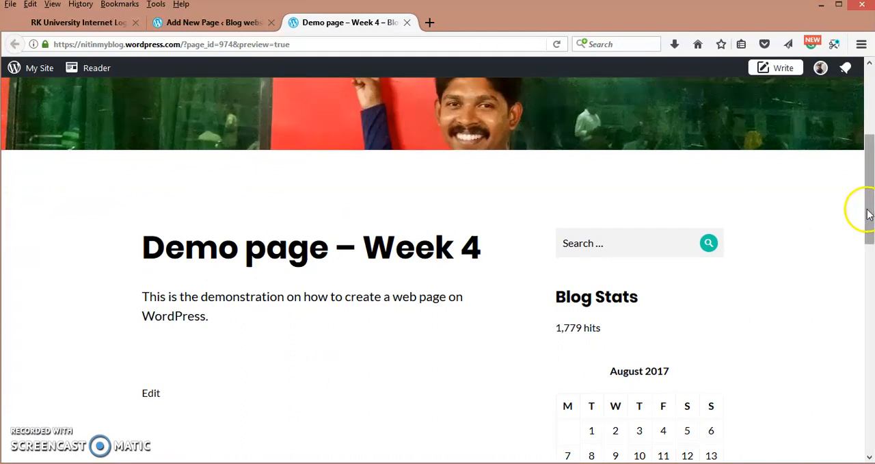
scroll(up, 3)
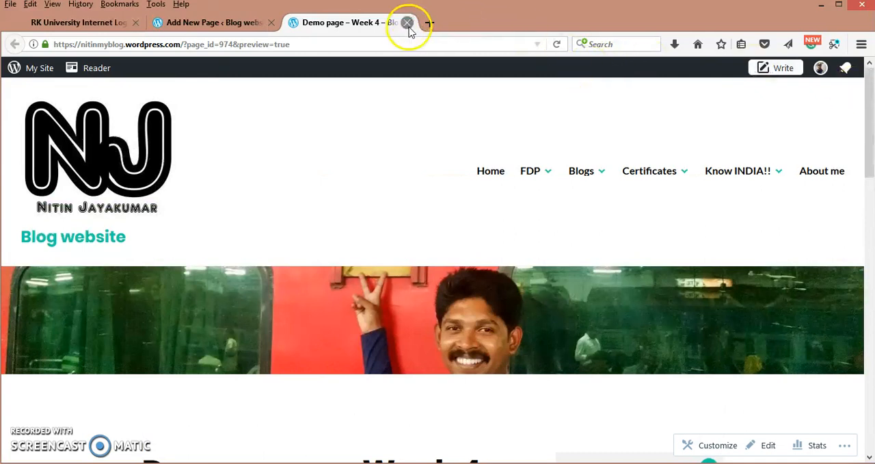
click(408, 22)
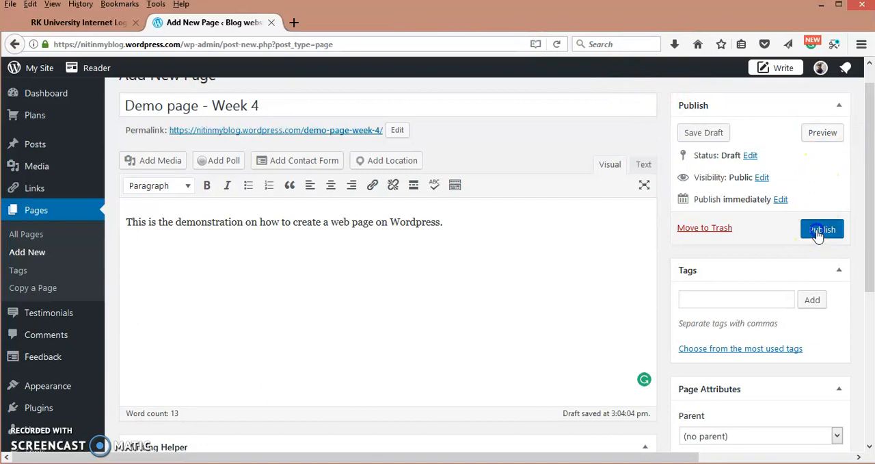
Step: Publish Demo page - Week 4 so it goes live
click(822, 228)
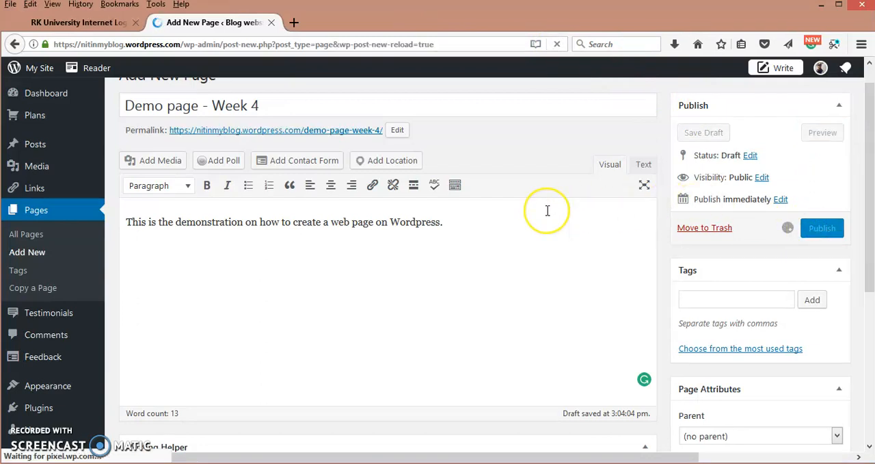
mouse_move(547, 210)
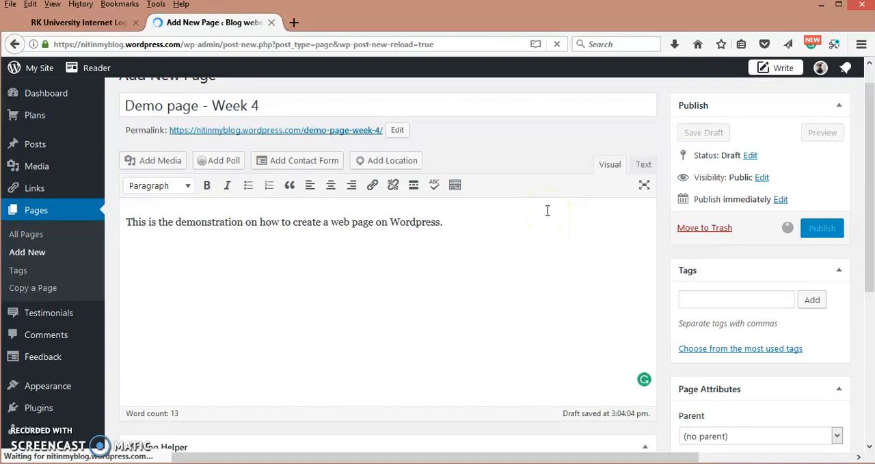
click(822, 227)
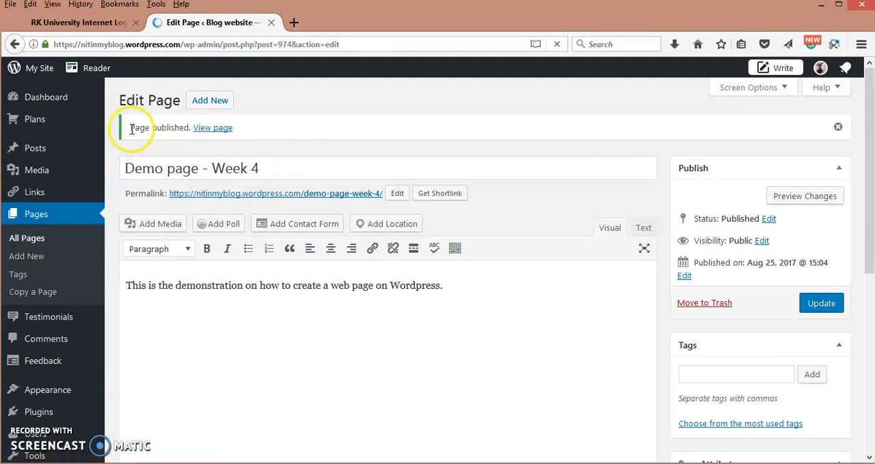
mouse_move(213, 128)
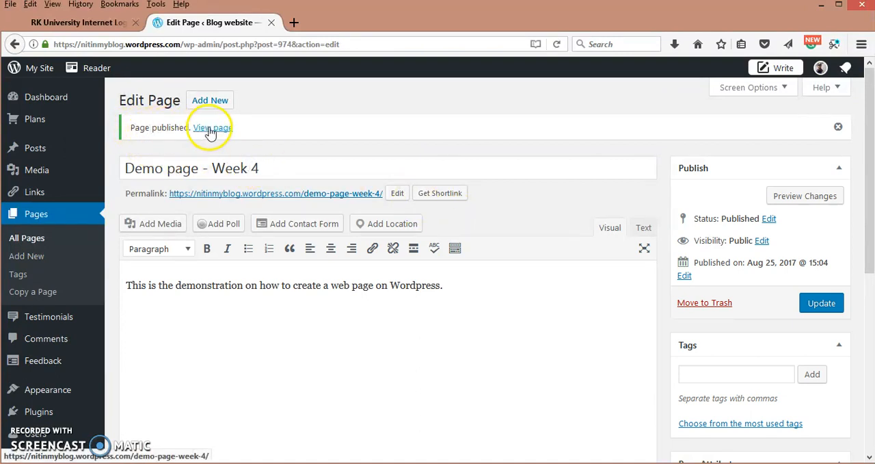
click(210, 127)
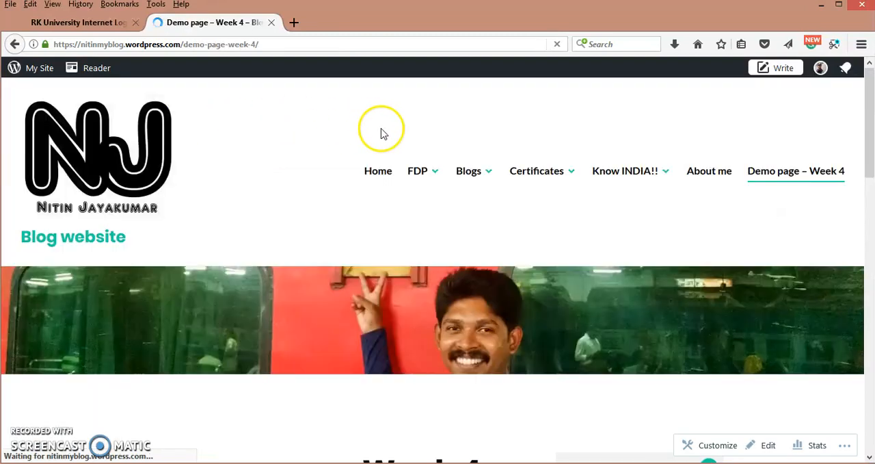
mouse_move(378, 170)
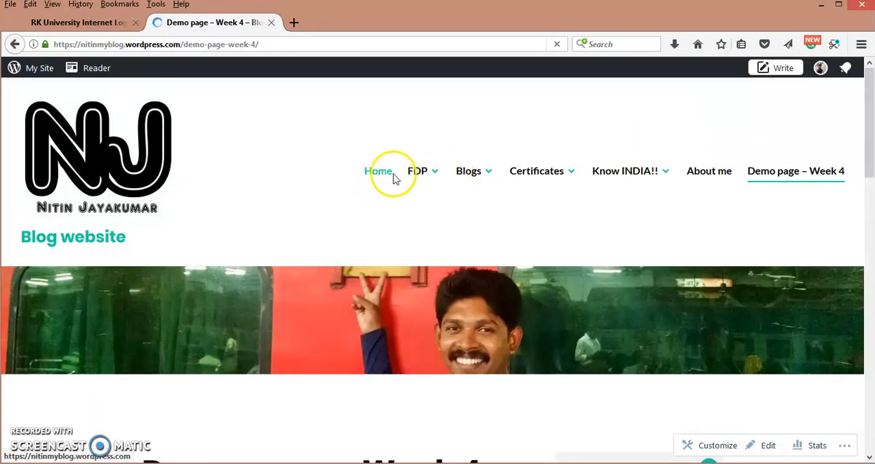
mouse_move(777, 170)
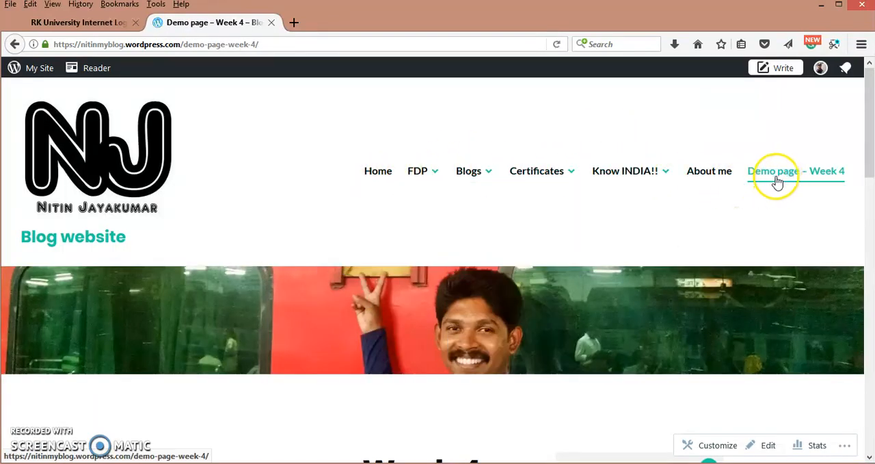
mouse_move(419, 170)
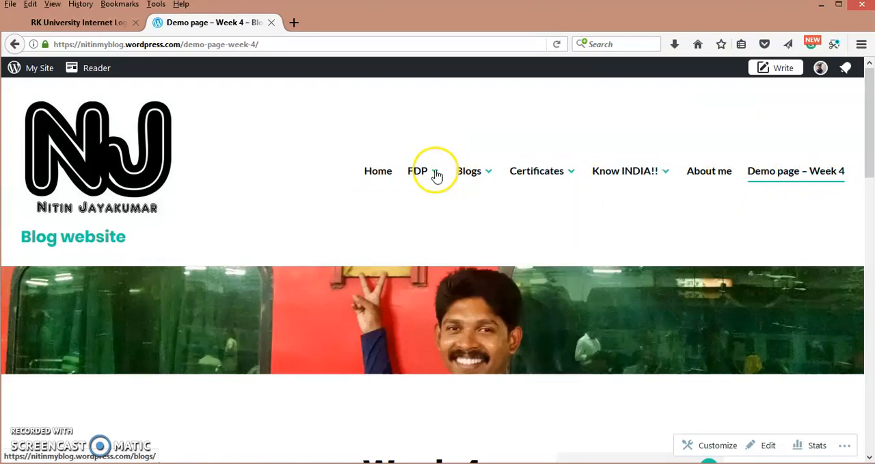
mouse_move(810, 153)
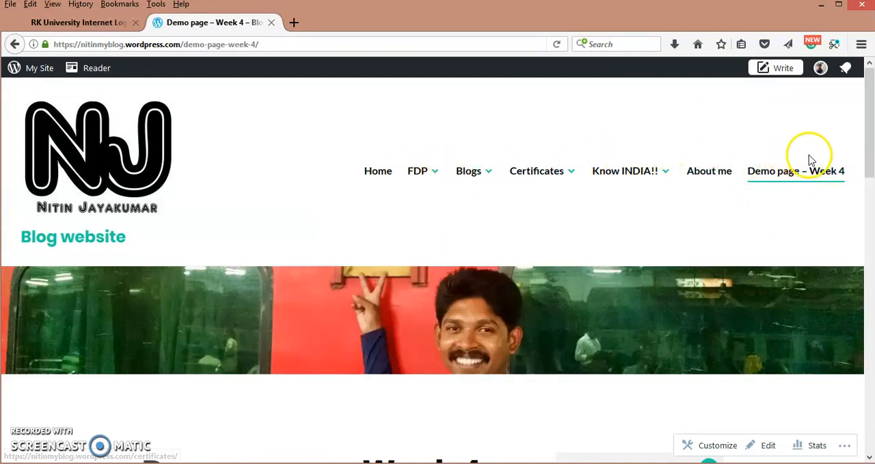
mouse_move(776, 170)
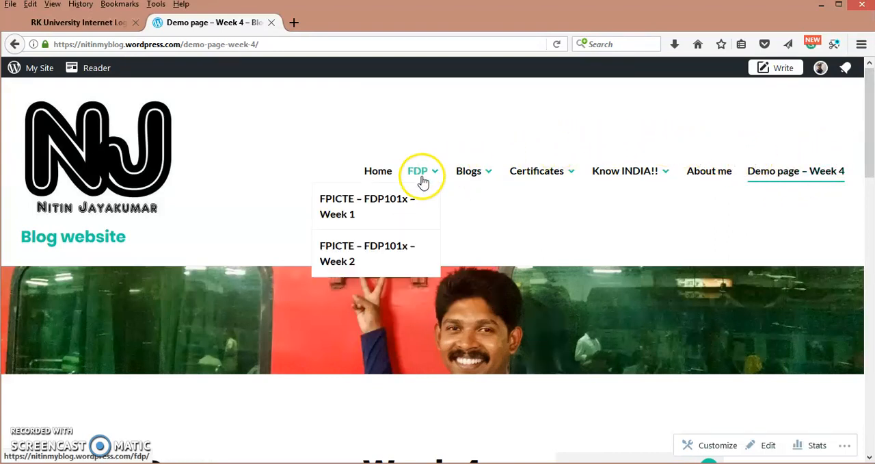
mouse_move(422, 177)
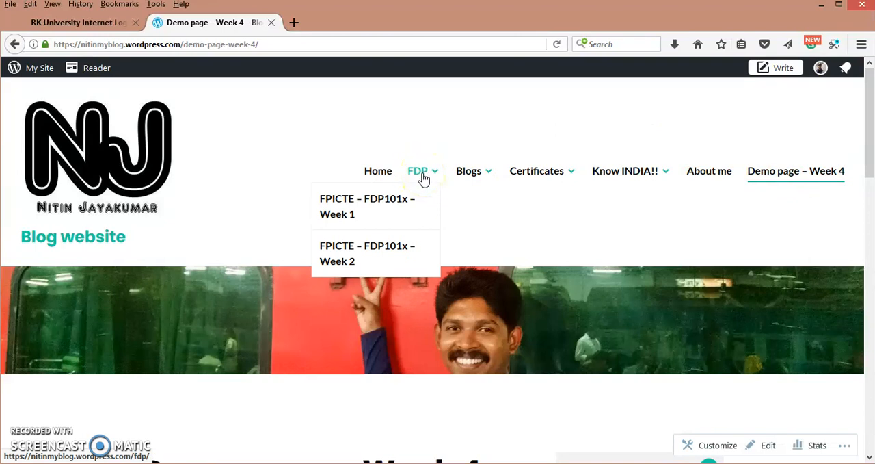
Step: Return to the WP Admin dashboard via My Site and head toward Appearance
click(38, 68)
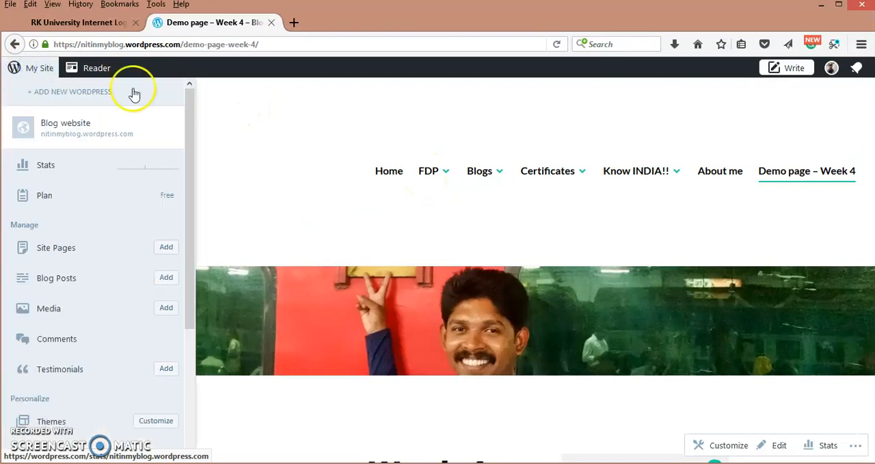
scroll(down, 3)
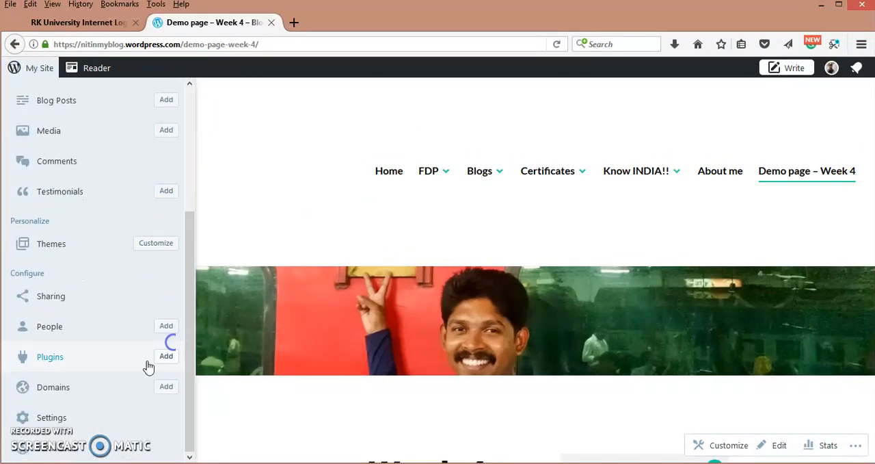
click(49, 355)
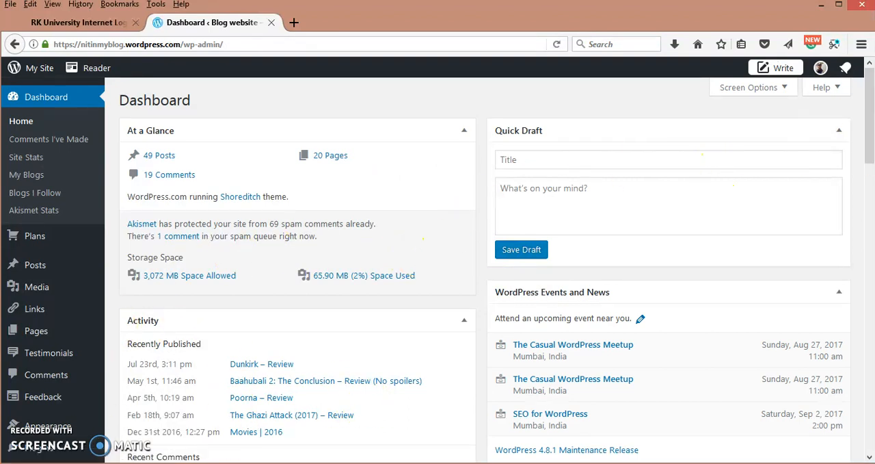
scroll(down, 3)
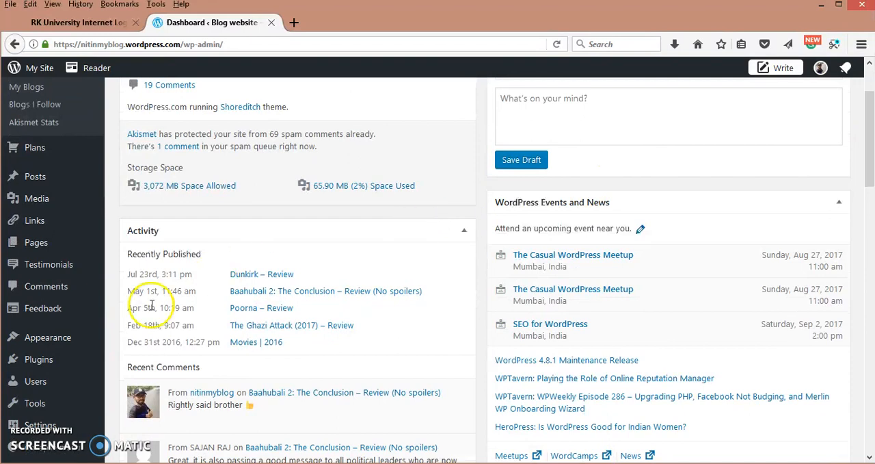
click(47, 336)
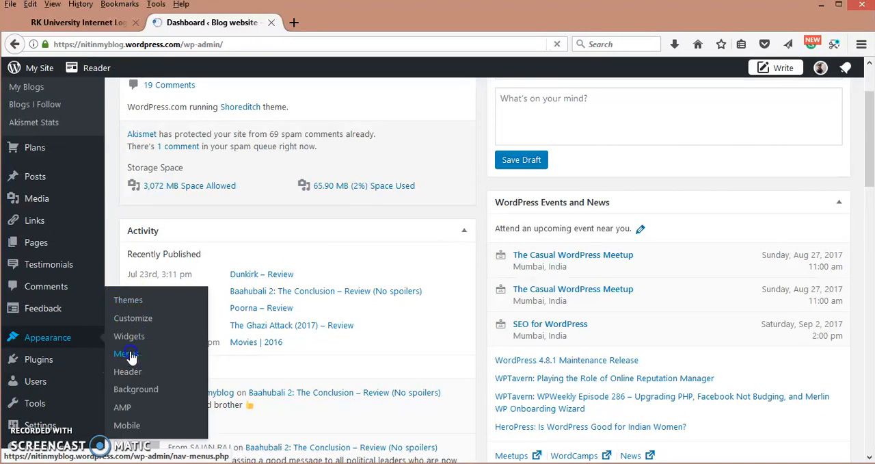
Step: Open Appearance > Menus and scroll the Blogs menu structure down to Demo page – Week 4
click(125, 353)
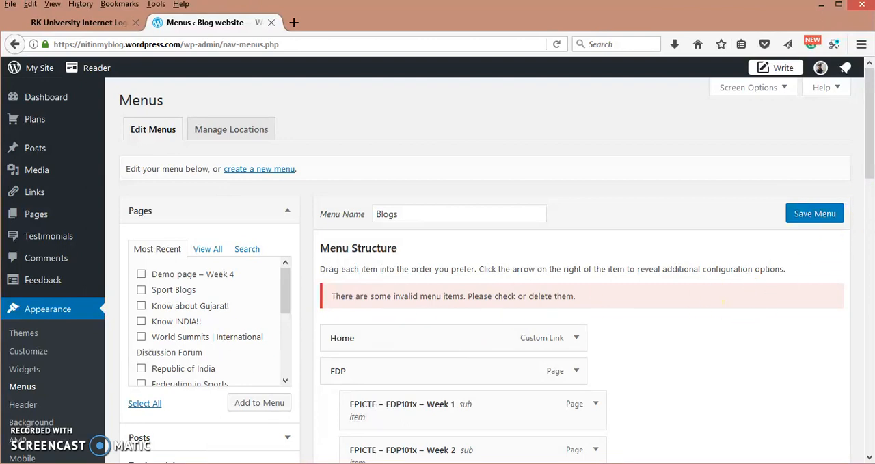
scroll(down, 3)
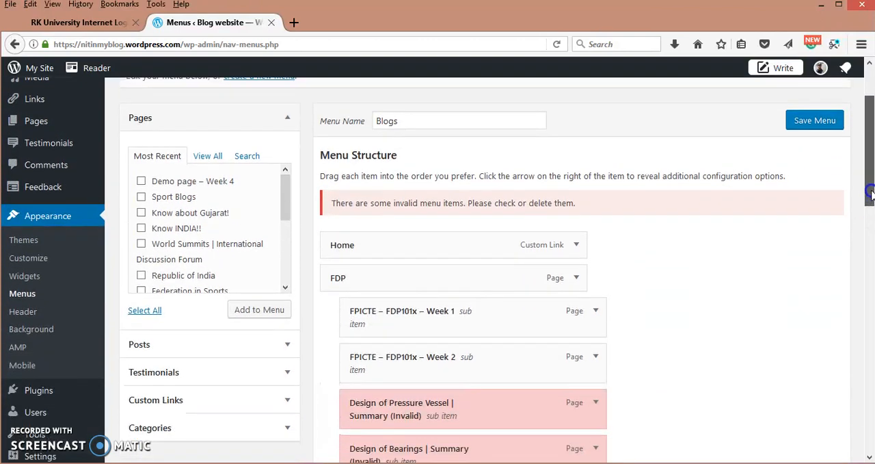
scroll(down, 3)
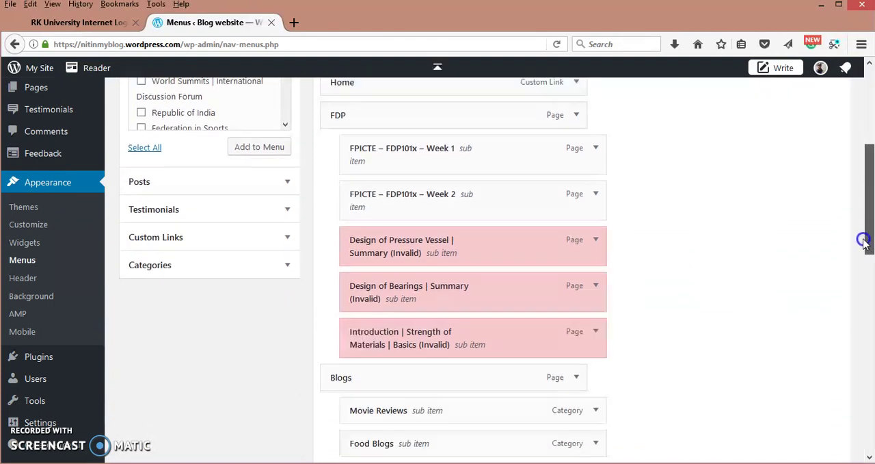
scroll(down, 3)
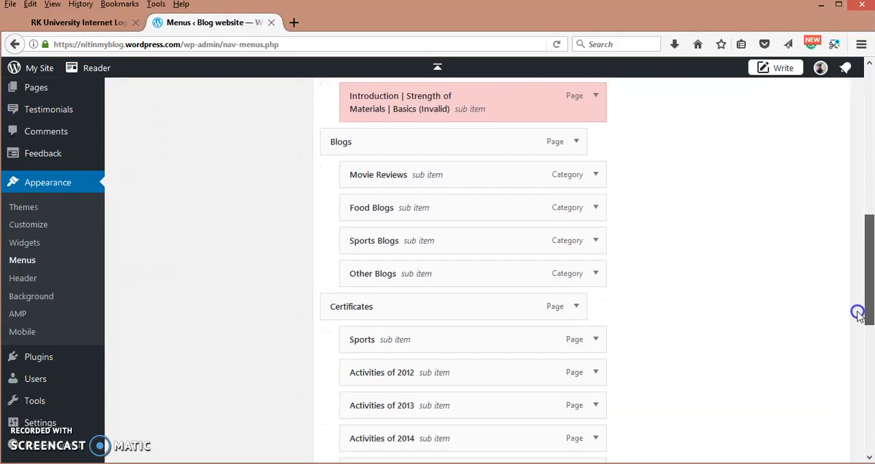
scroll(down, 3)
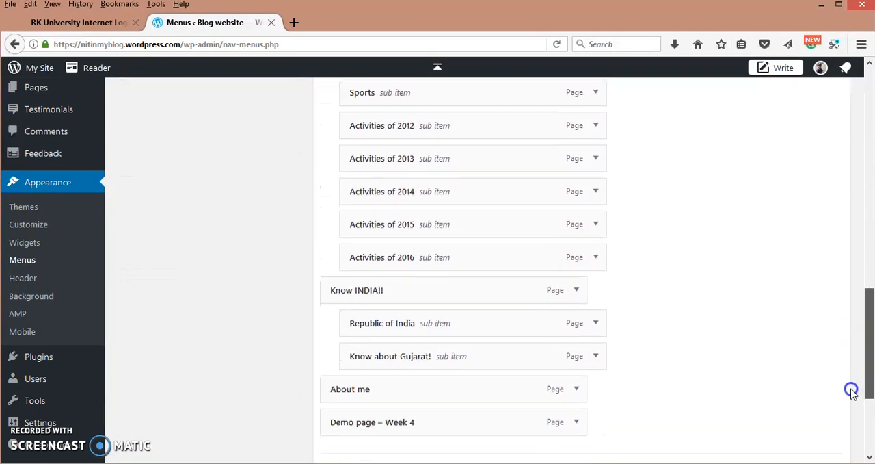
scroll(down, 3)
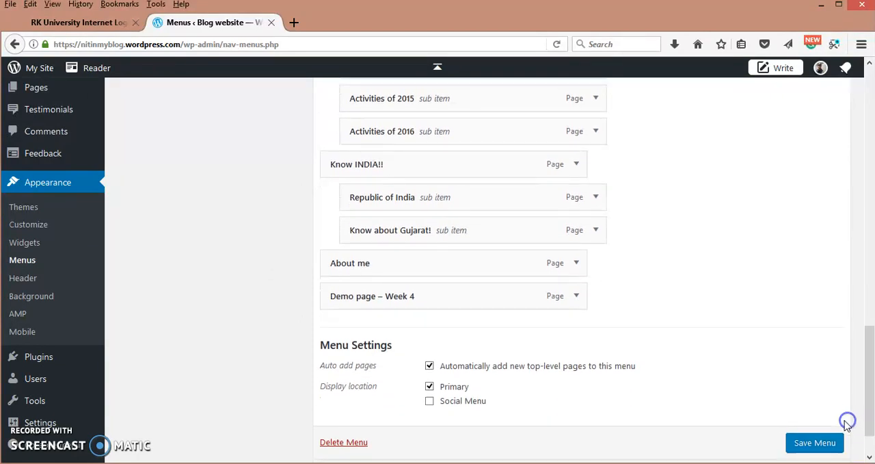
mouse_move(472, 295)
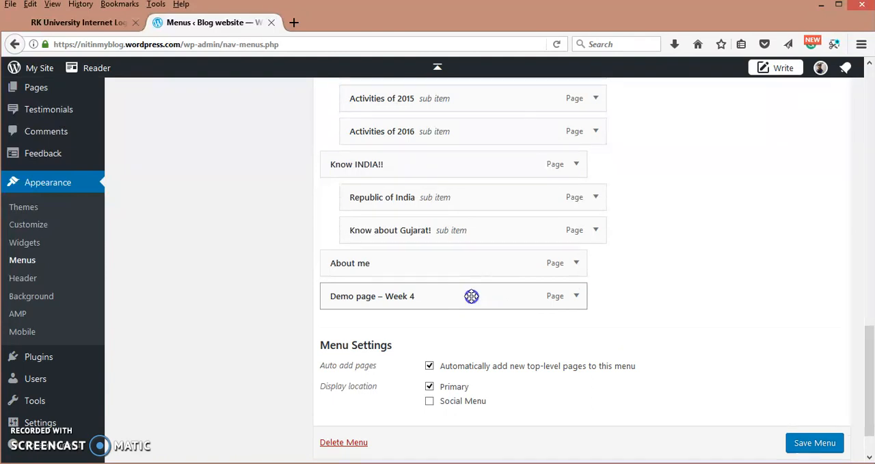
Step: Drag Demo page – Week 4 up under FDP as a sub item after Week 2
drag(472, 295, 509, 101)
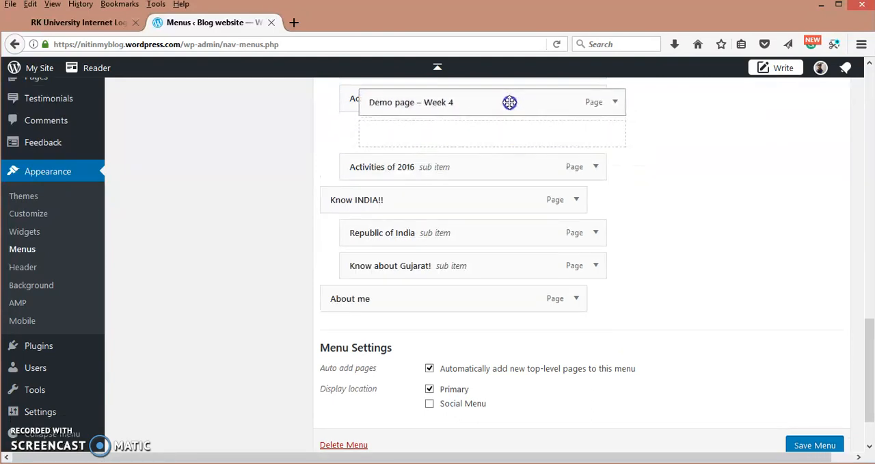
scroll(up, 3)
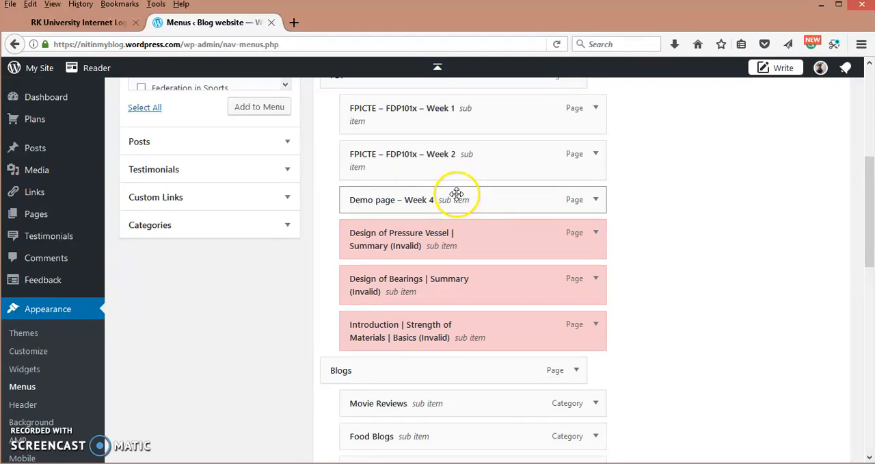
scroll(up, 3)
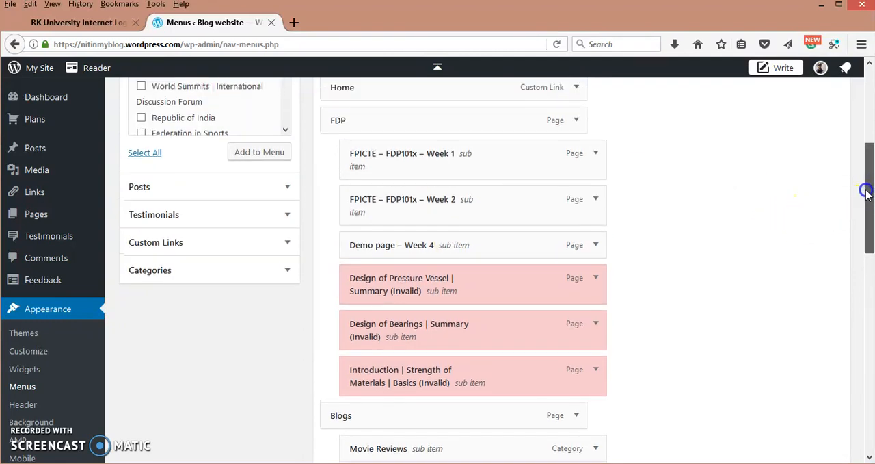
mouse_move(447, 126)
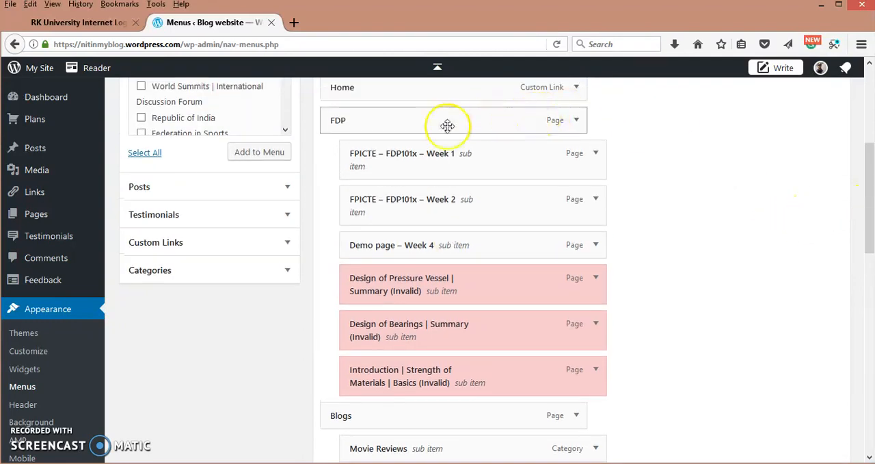
mouse_move(689, 168)
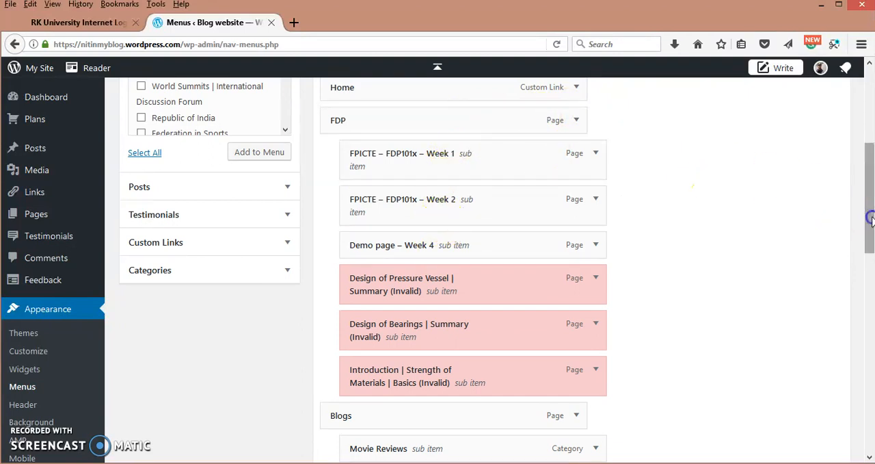
scroll(up, 3)
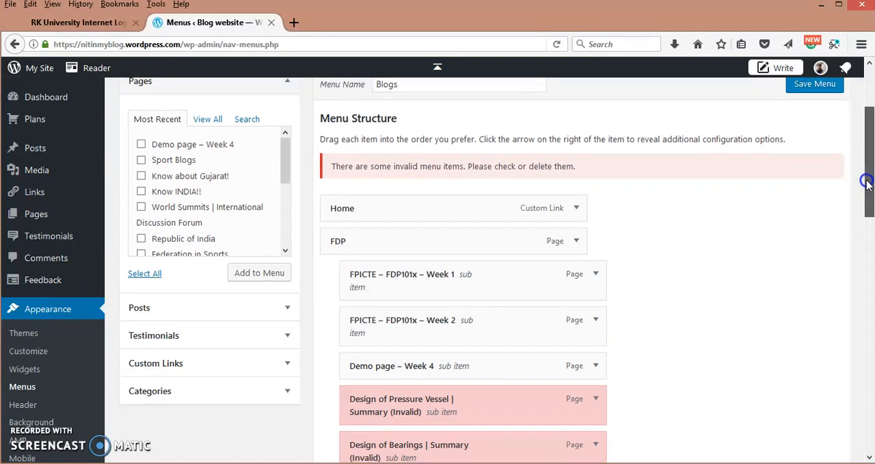
scroll(up, 3)
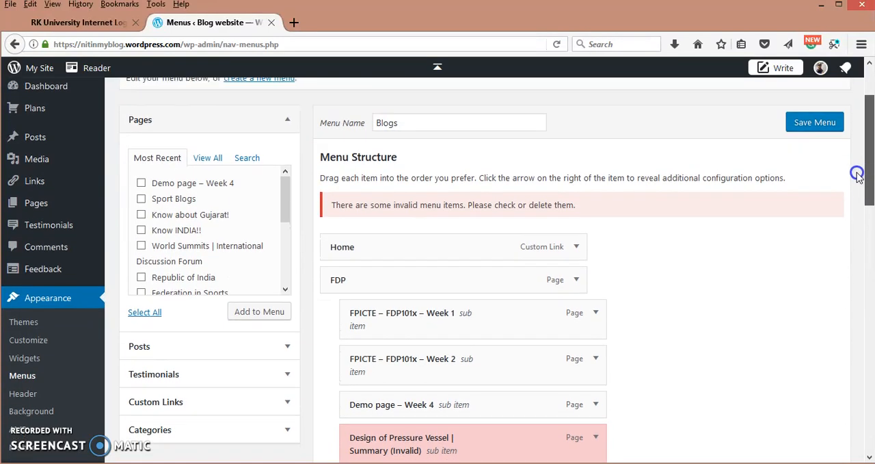
scroll(down, 3)
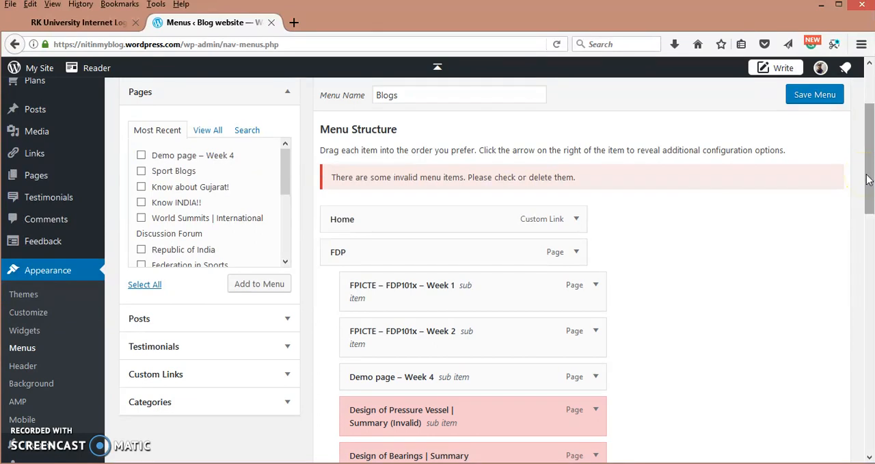
scroll(down, 3)
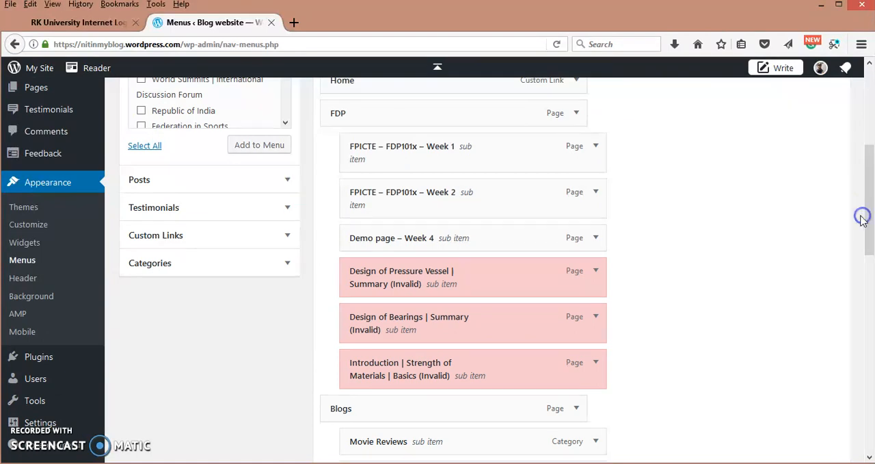
mouse_move(516, 281)
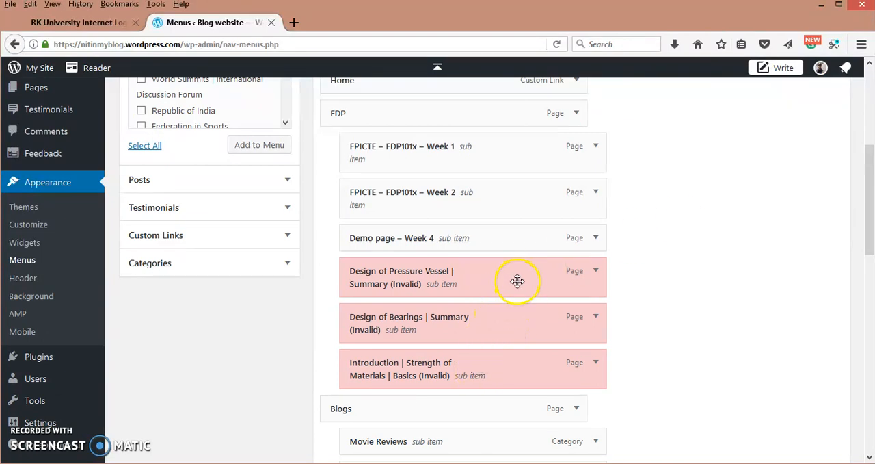
mouse_move(482, 333)
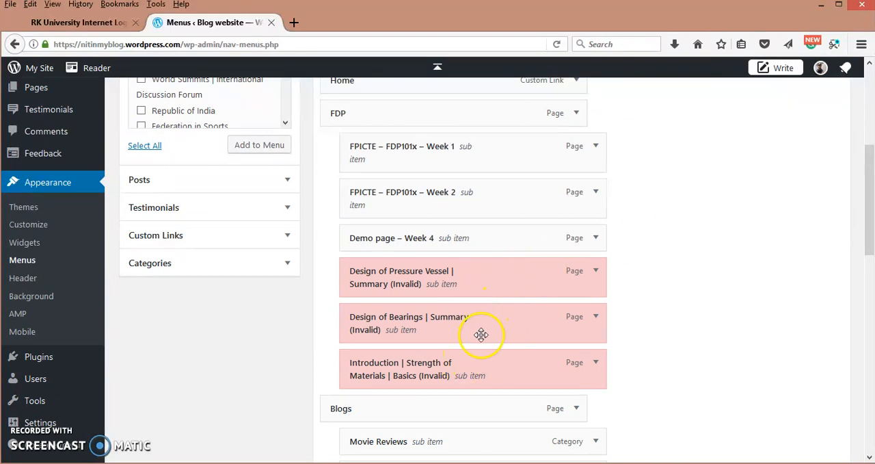
mouse_move(519, 287)
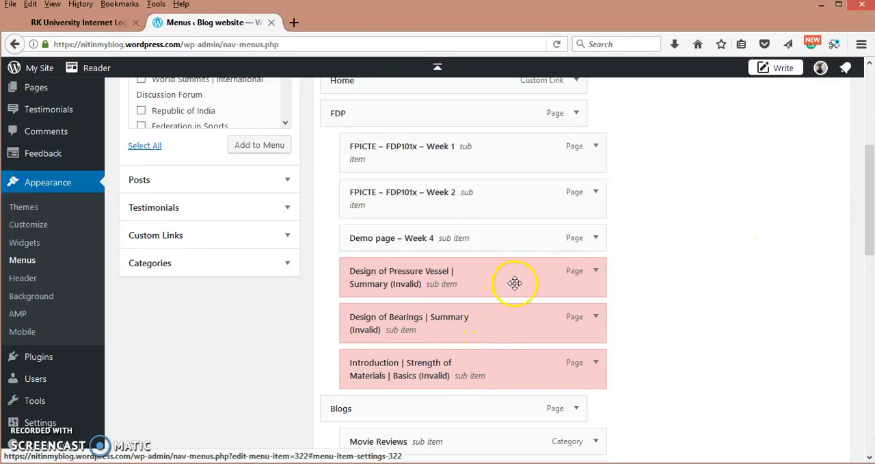
mouse_move(501, 236)
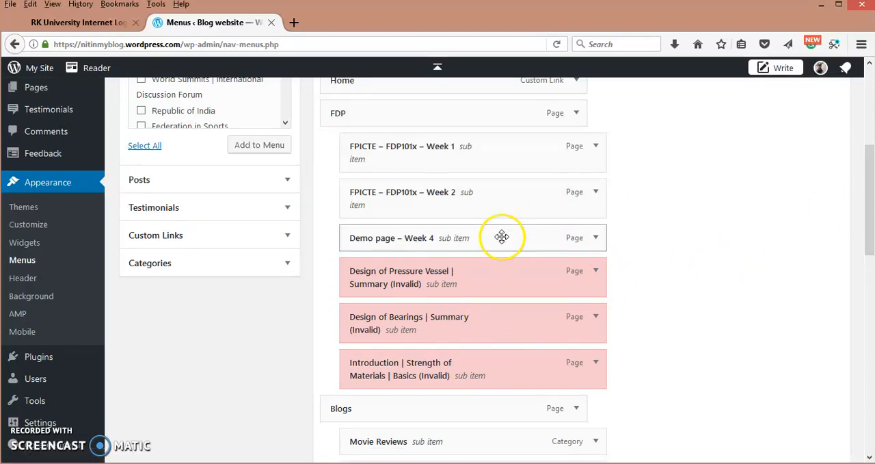
mouse_move(577, 233)
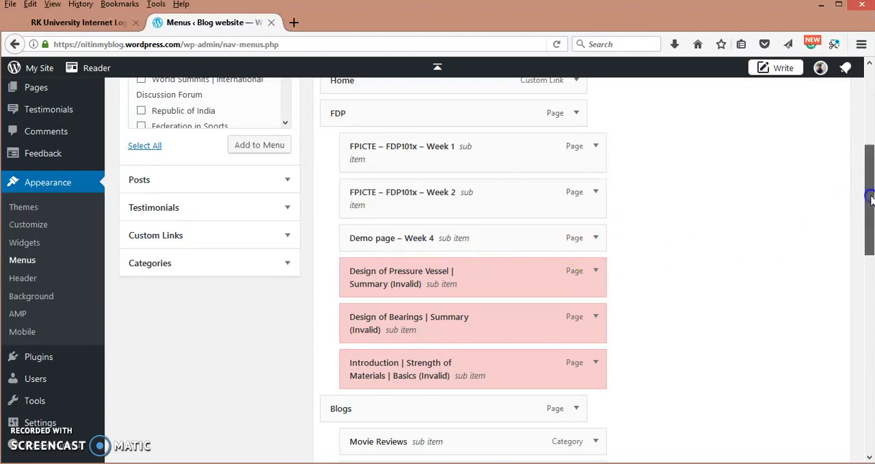
scroll(up, 3)
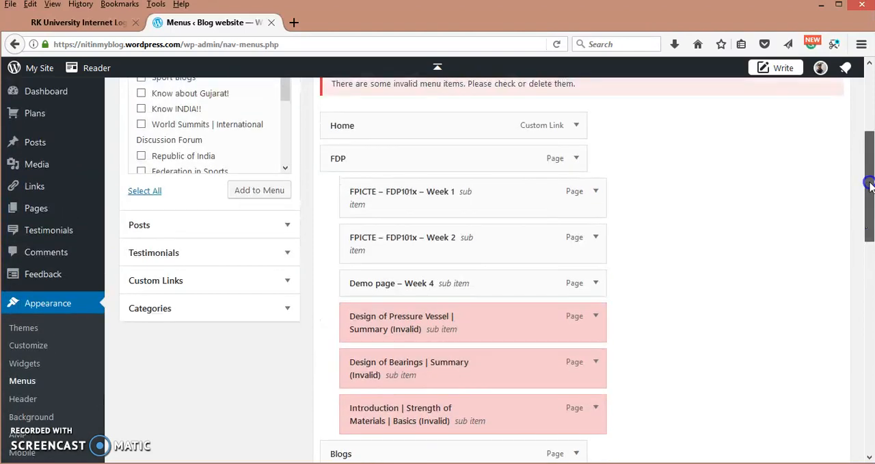
Step: Save the Blogs menu with Demo page – Week 4 nested under FDP, then select the page address
scroll(up, 3)
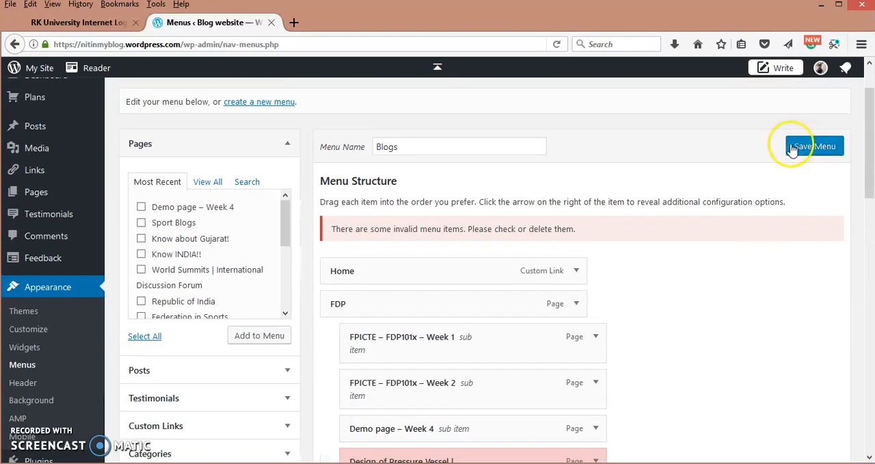
click(815, 145)
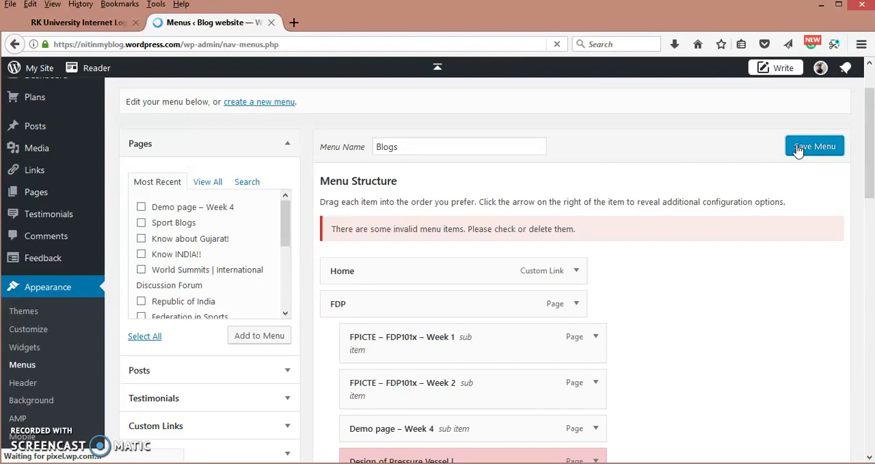
mouse_move(764, 152)
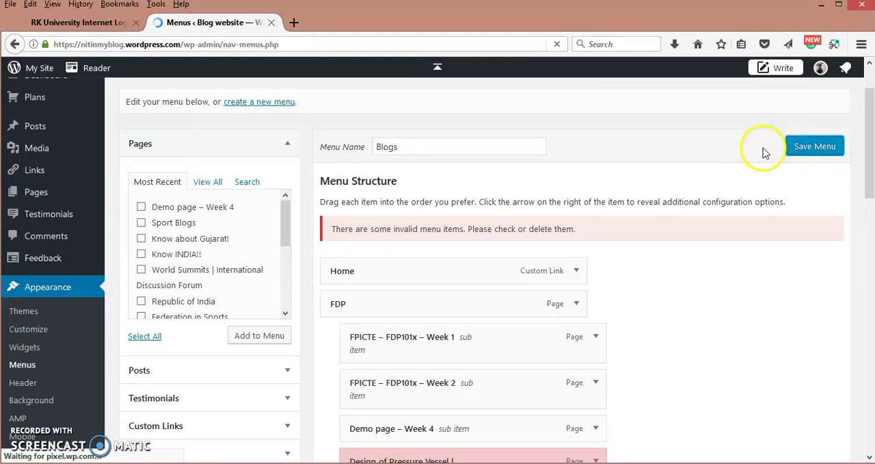
mouse_move(741, 157)
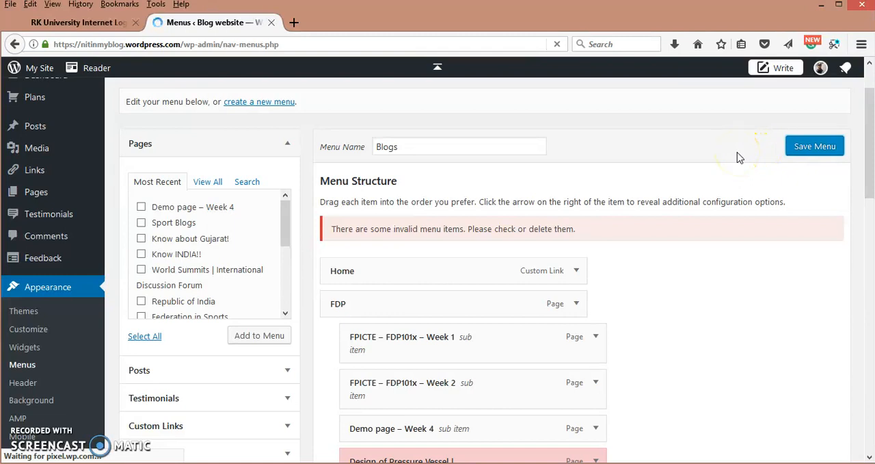
click(815, 145)
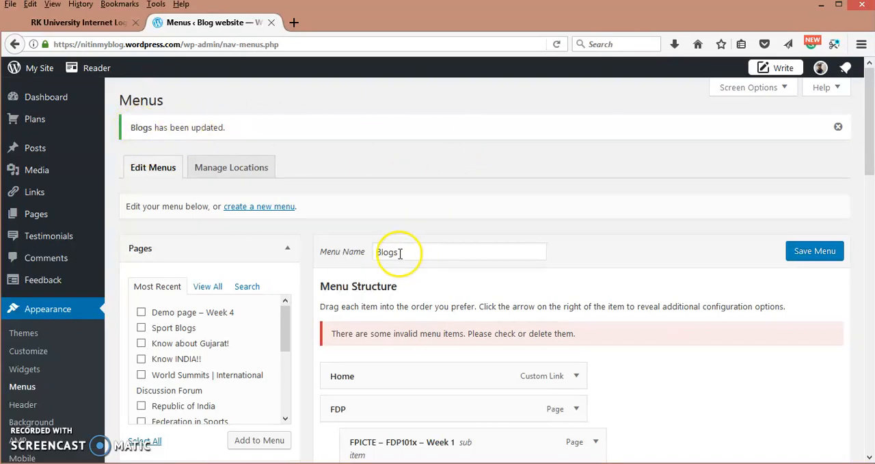
mouse_move(561, 260)
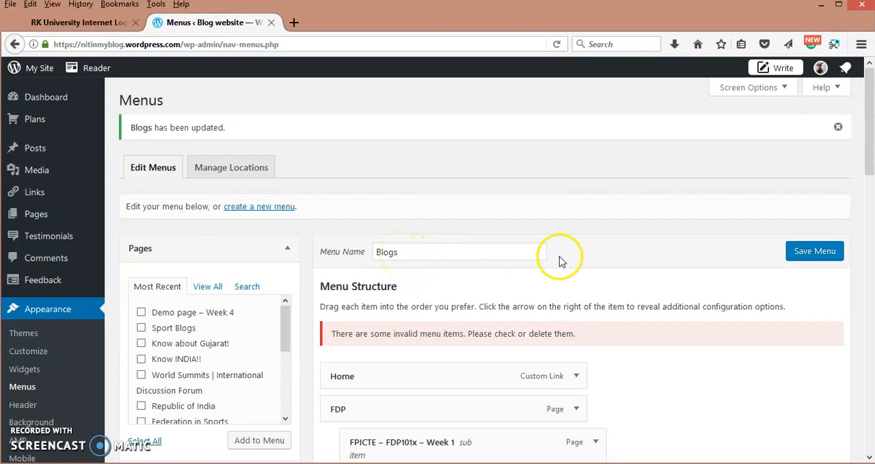
scroll(down, 3)
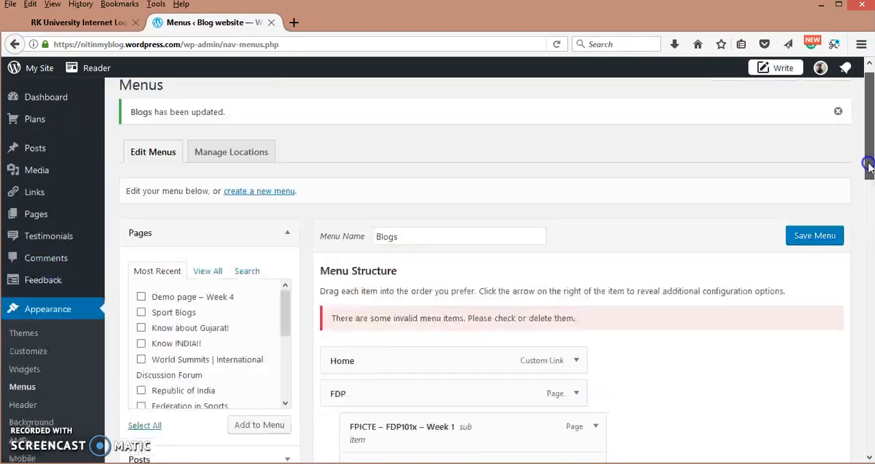
scroll(up, 3)
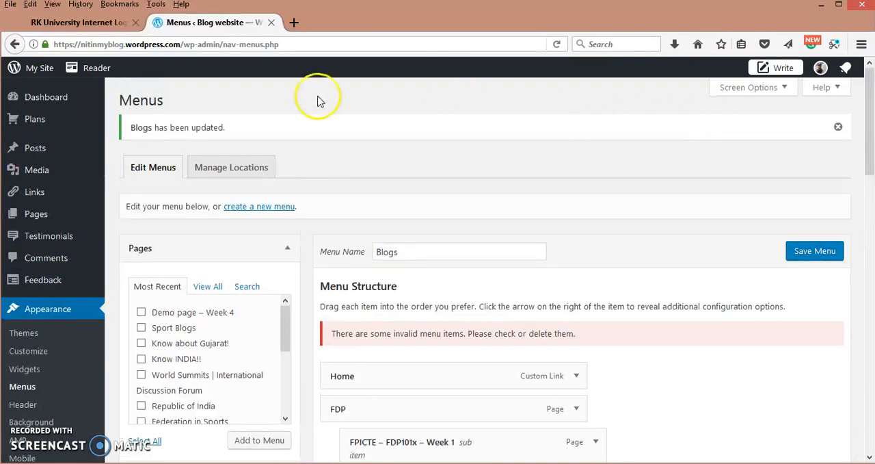
mouse_move(262, 113)
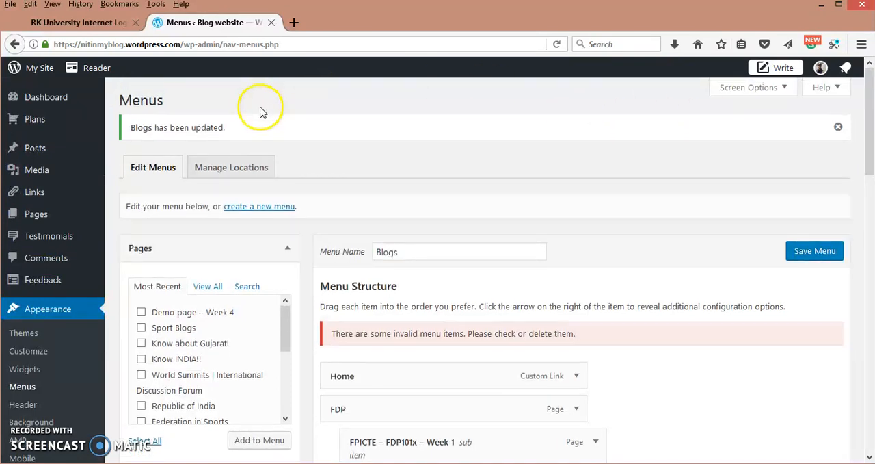
click(167, 44)
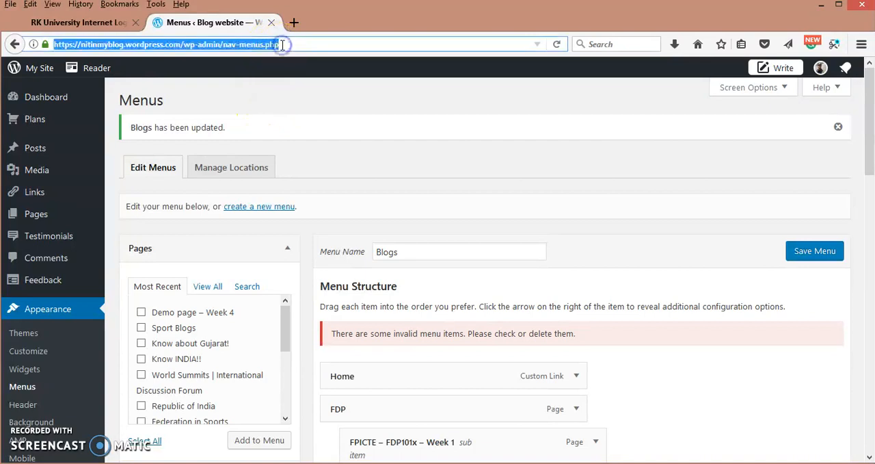
Step: Load the live blog homepage and open Demo page – Week 4 from the FDP menu
key(Return)
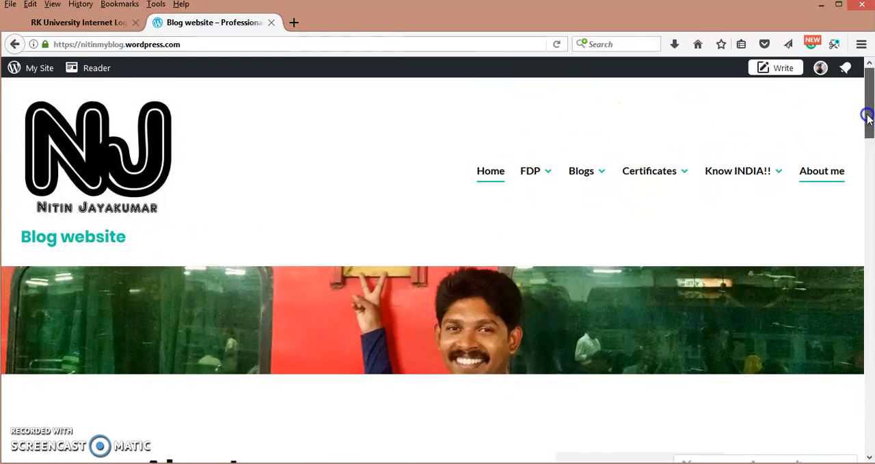
click(530, 170)
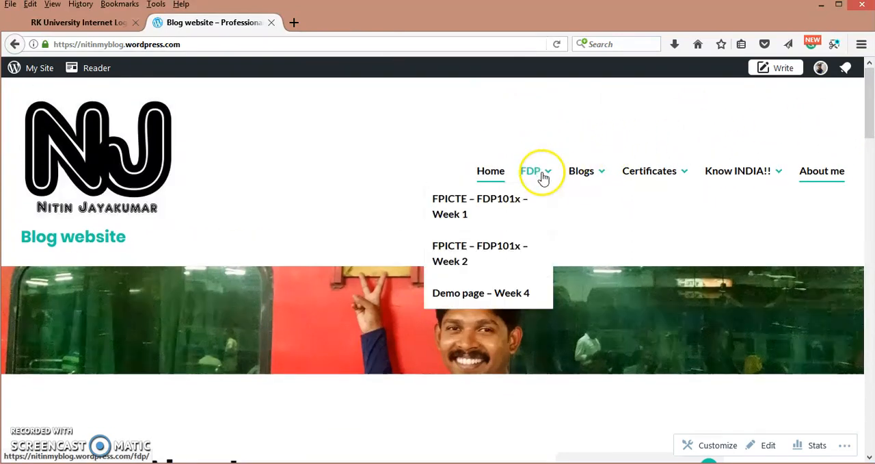
mouse_move(473, 293)
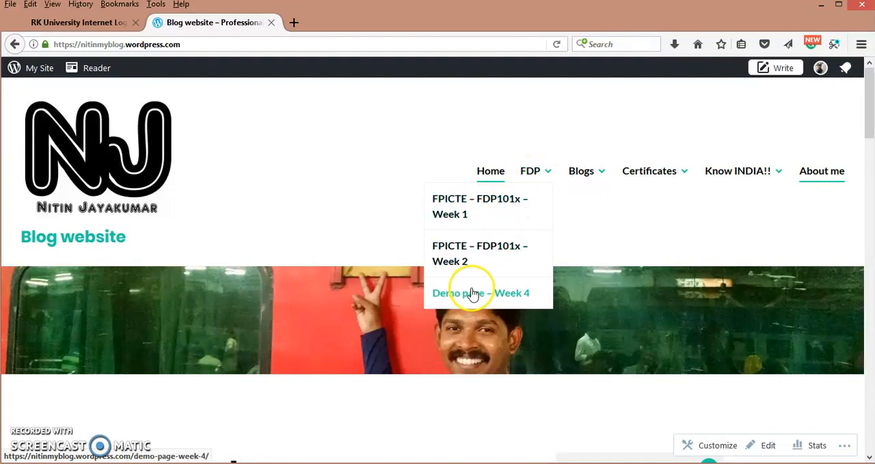
mouse_move(471, 292)
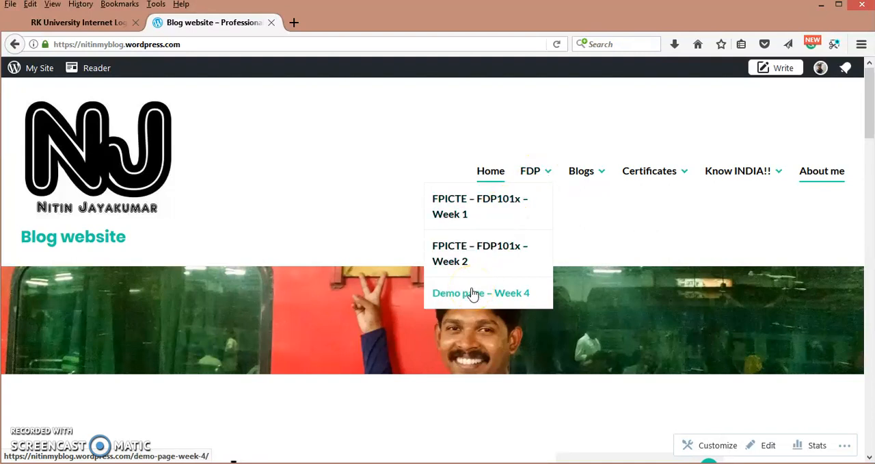
click(482, 293)
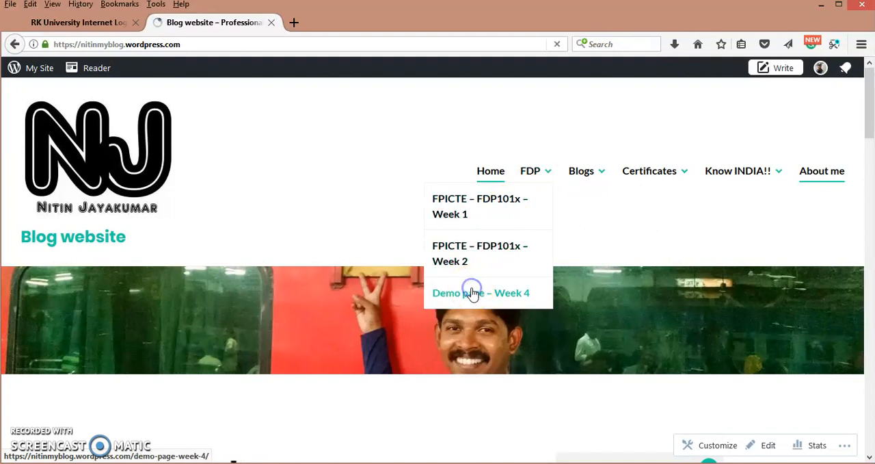
click(480, 293)
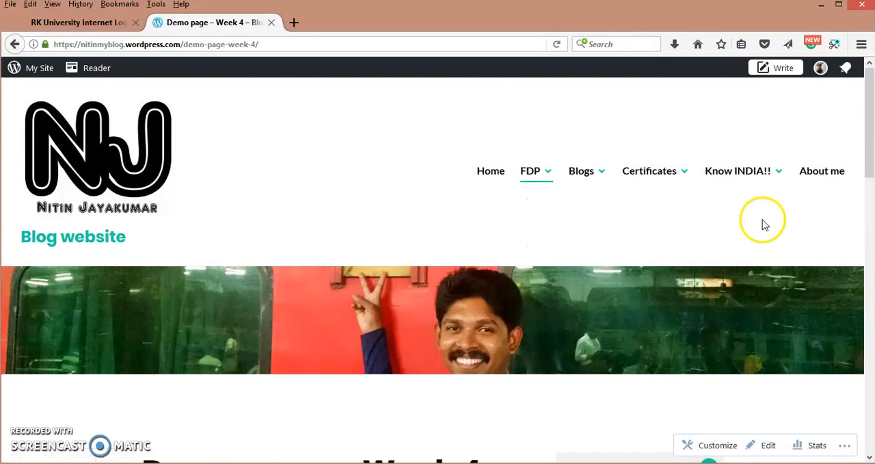
Step: Review the live Demo page – Week 4 down to the sharing area and choose Edit
scroll(down, 3)
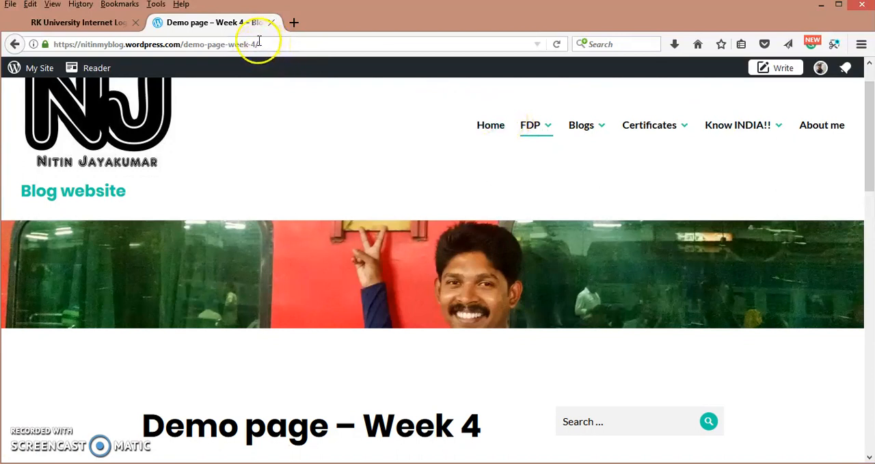
mouse_move(211, 41)
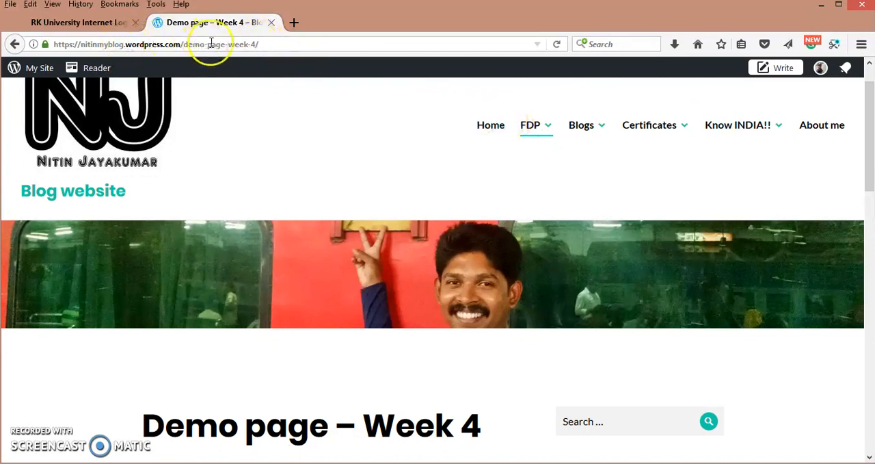
scroll(down, 3)
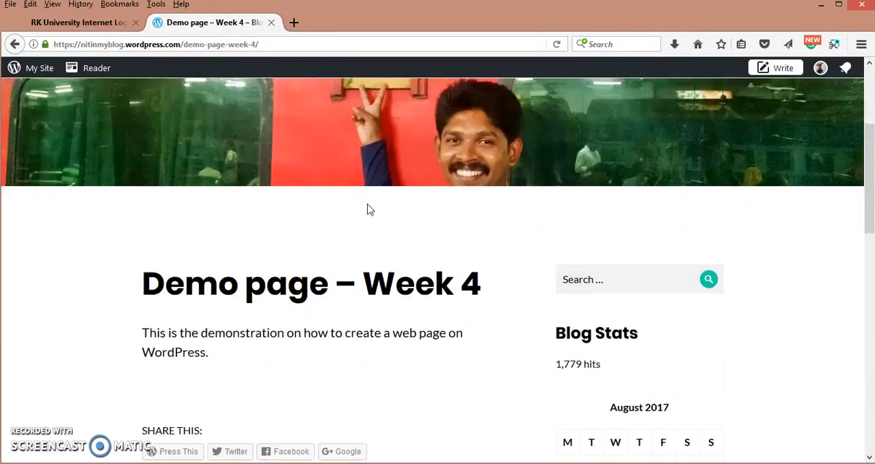
scroll(down, 3)
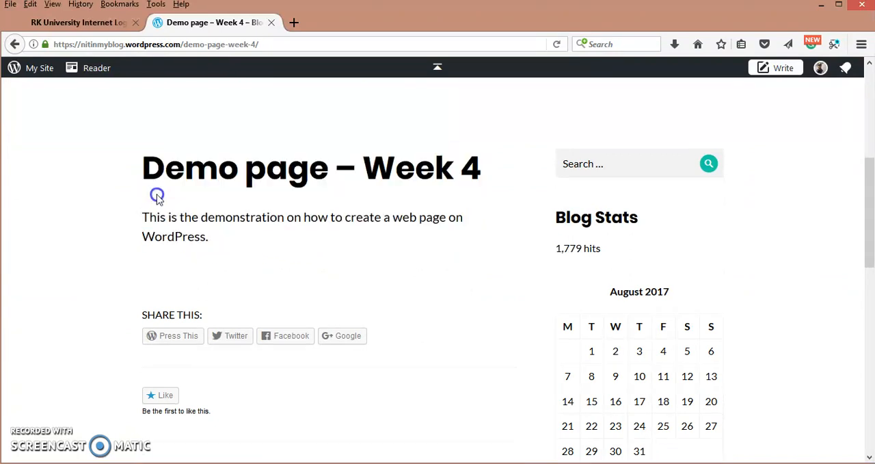
mouse_move(279, 235)
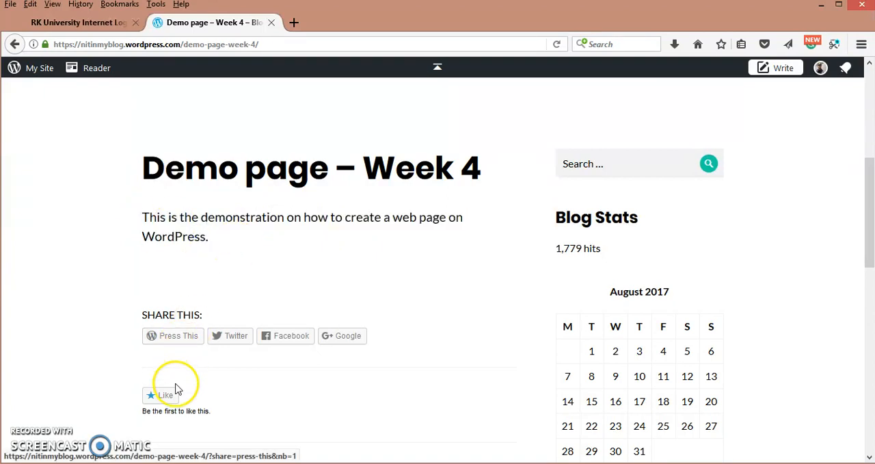
scroll(down, 3)
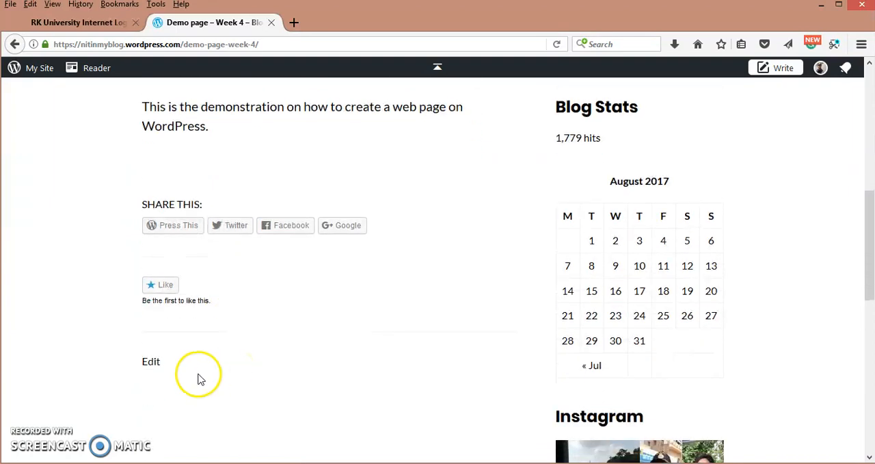
click(151, 361)
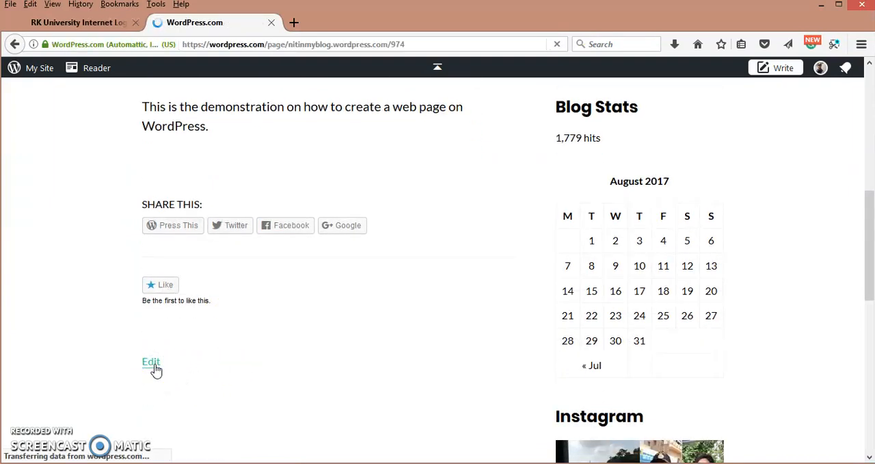
Step: Load Demo page - Week 4 in the editor and place the cursor at the paragraph's end
click(151, 361)
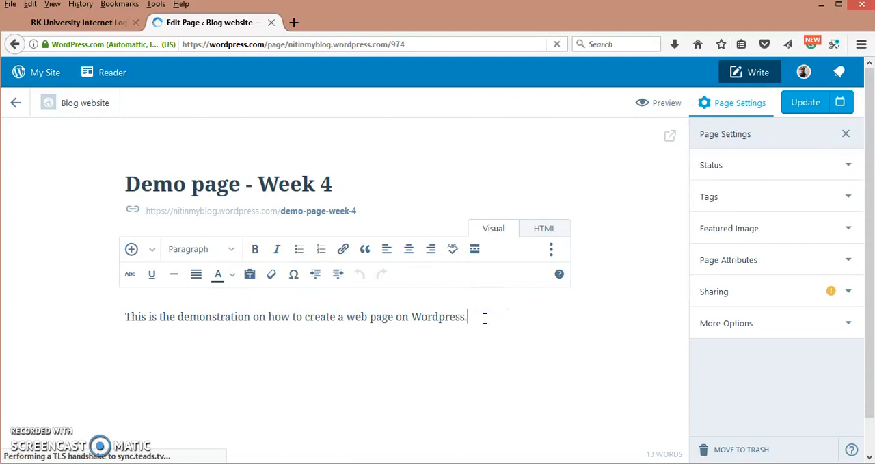
mouse_move(250, 273)
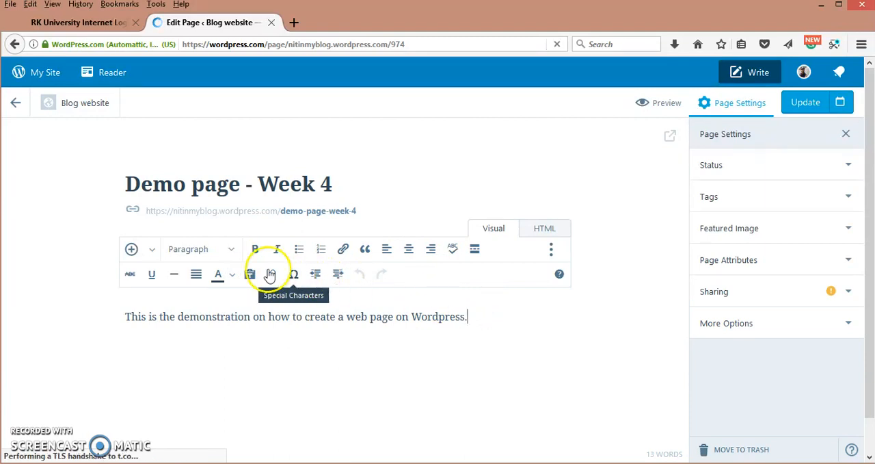
mouse_move(131, 249)
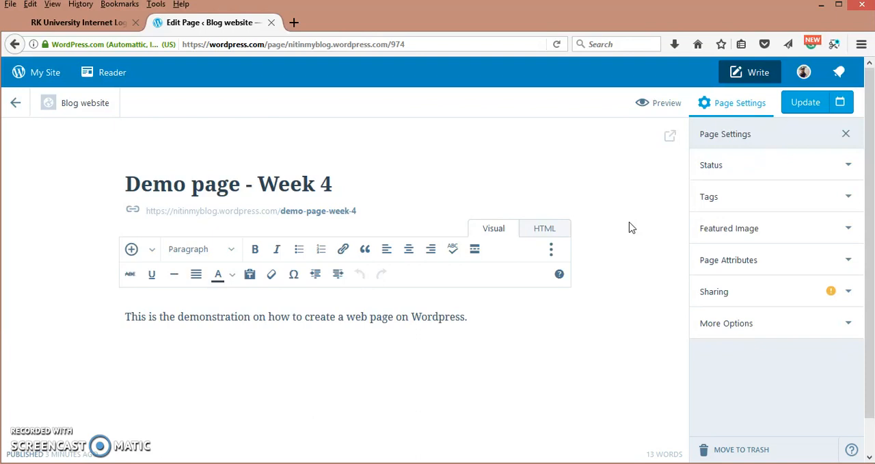
mouse_move(657, 167)
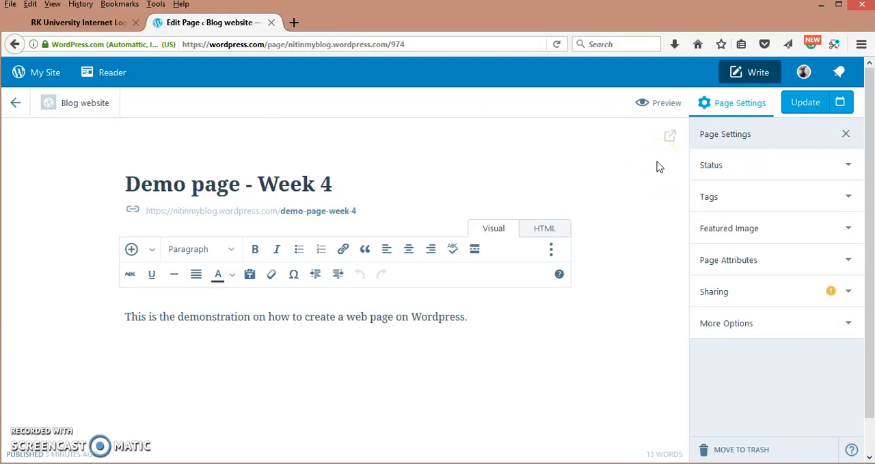
click(468, 316)
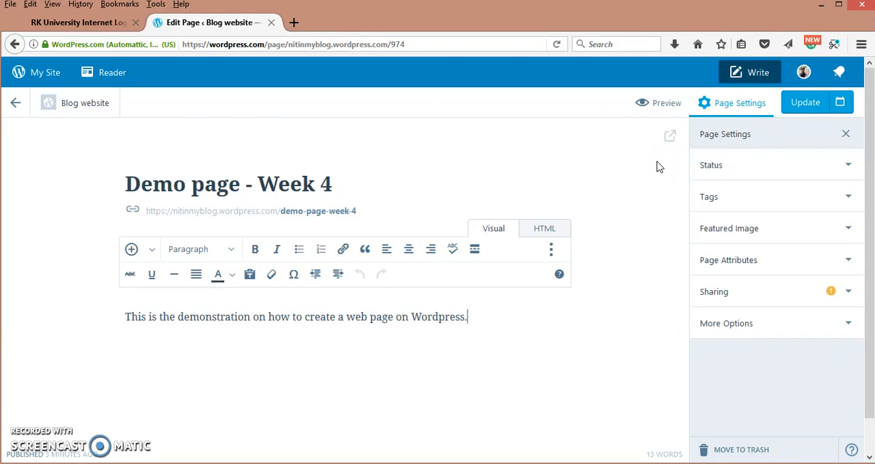
mouse_move(599, 145)
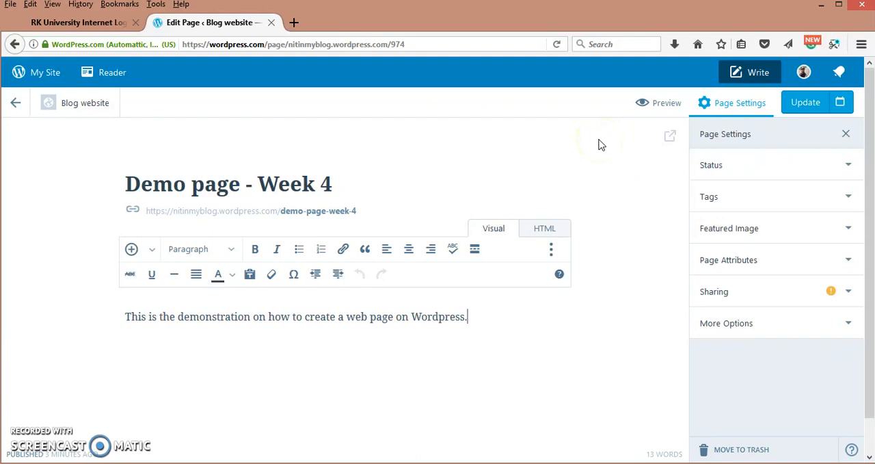